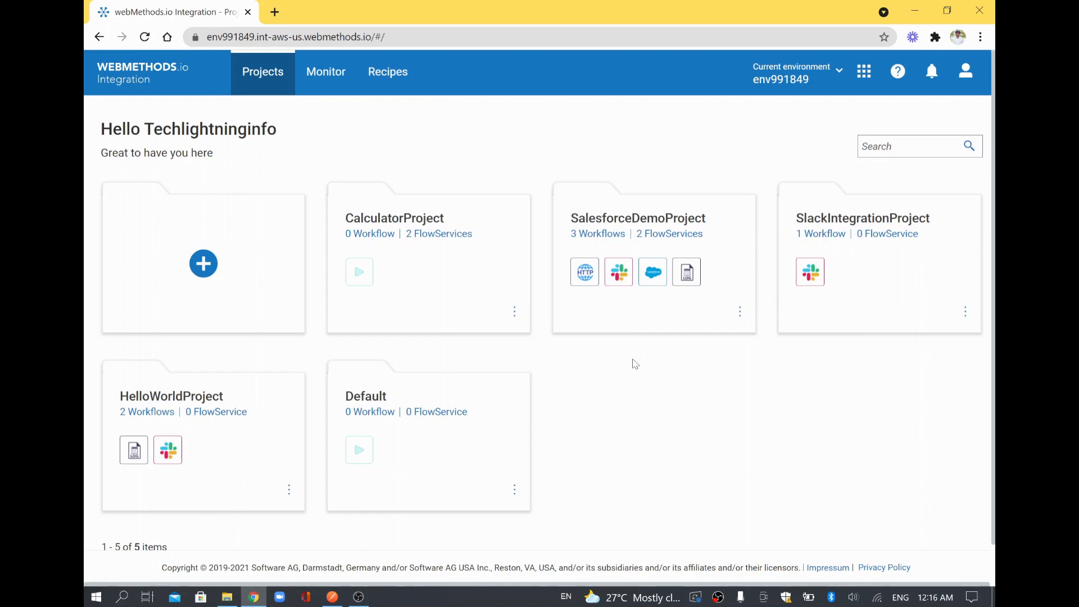
mouse_move(255, 269)
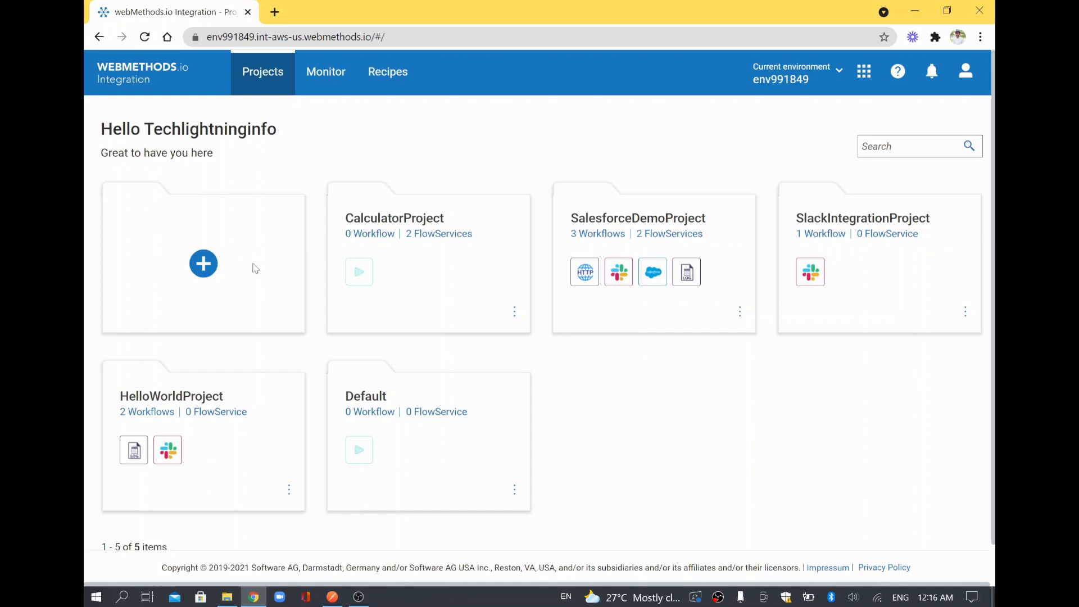
Create a new project named HttpRequestDemo from the + tile.
click(204, 263)
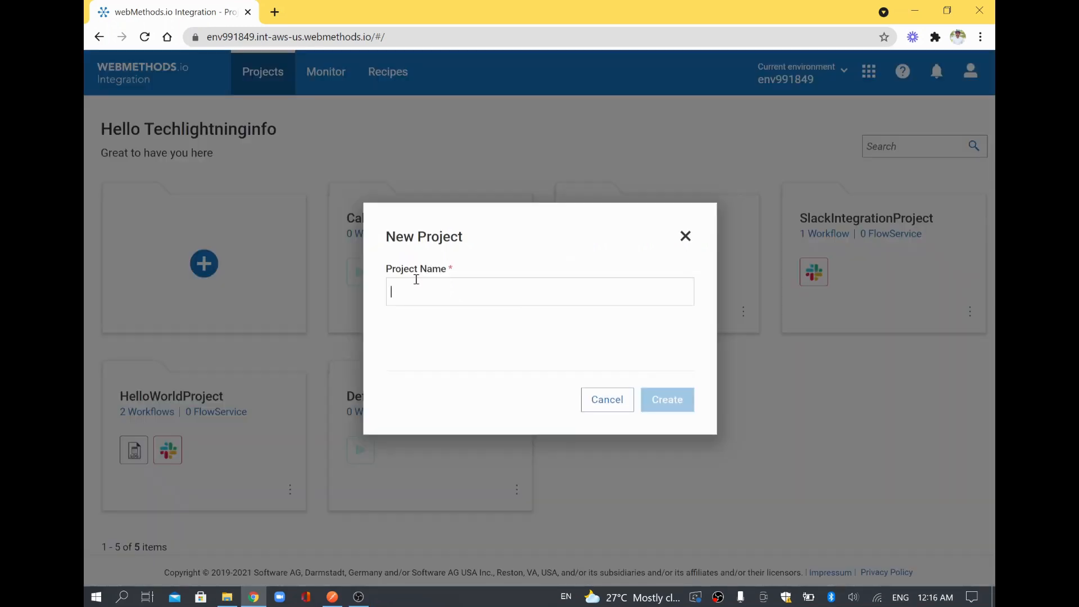
text(HttpR)
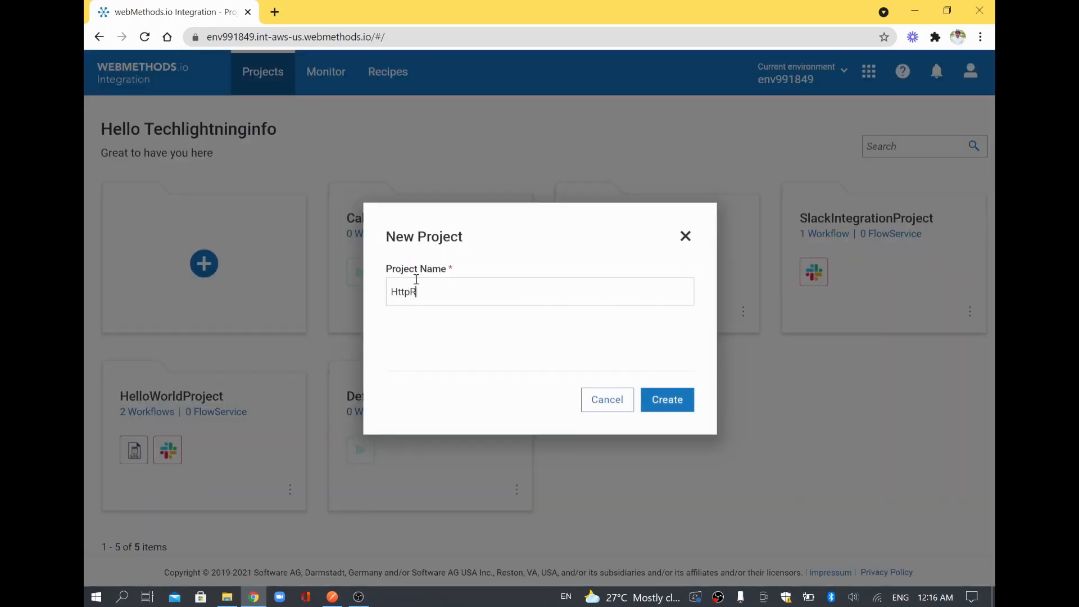
text(equestDemo)
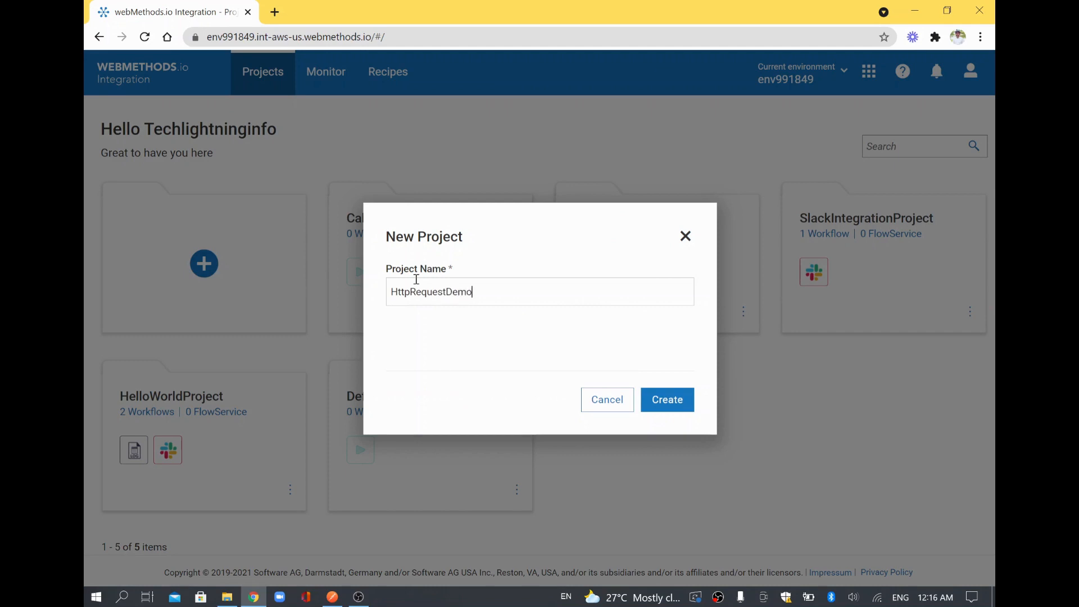
mouse_move(666, 399)
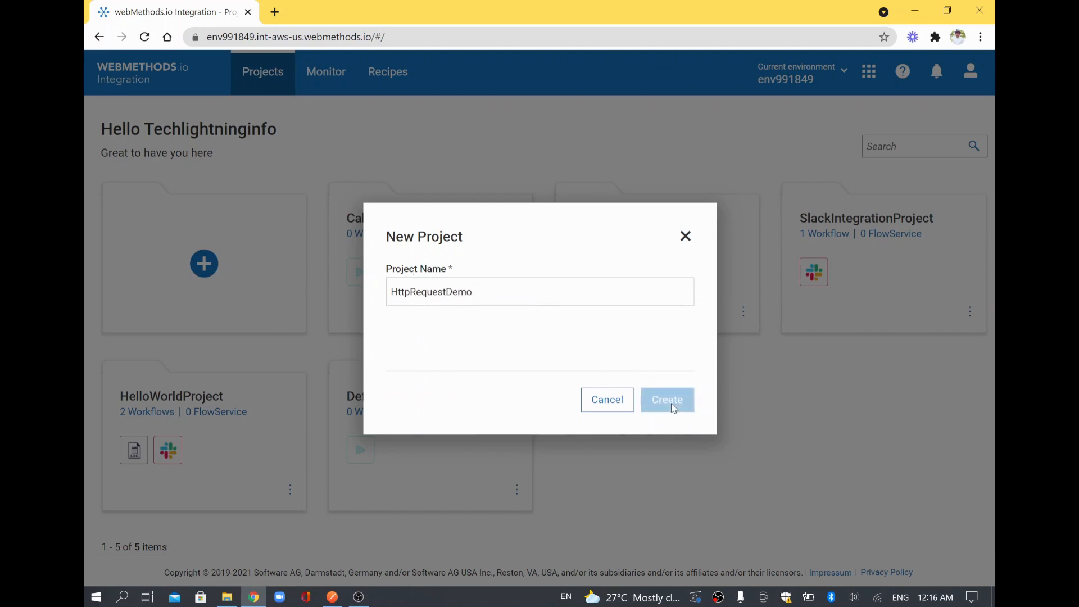
click(665, 399)
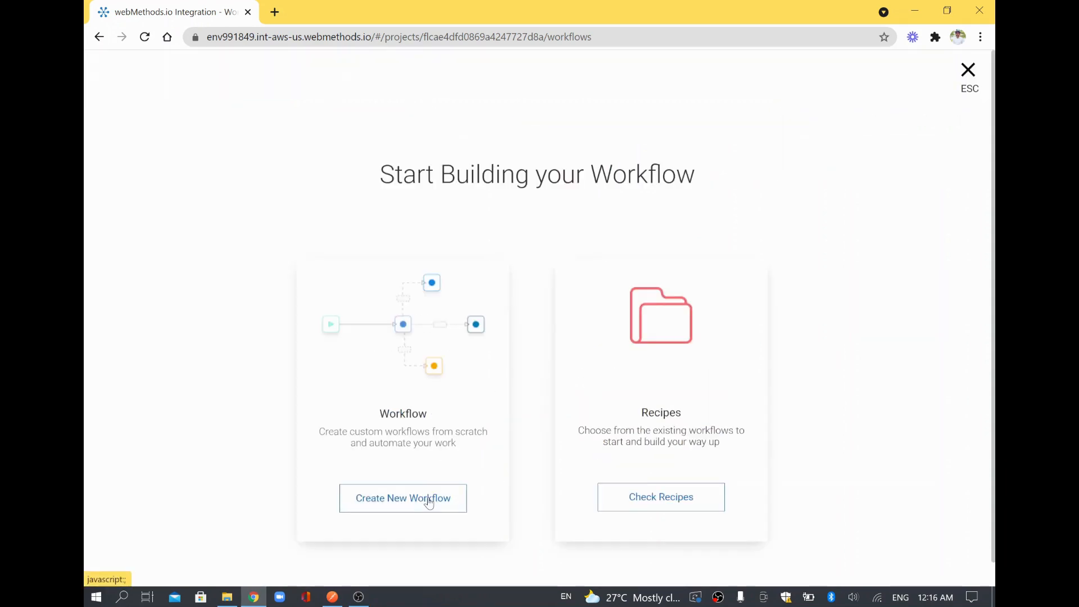
Create a new workflow and rename it to HttpRequestWorkflow.
click(403, 498)
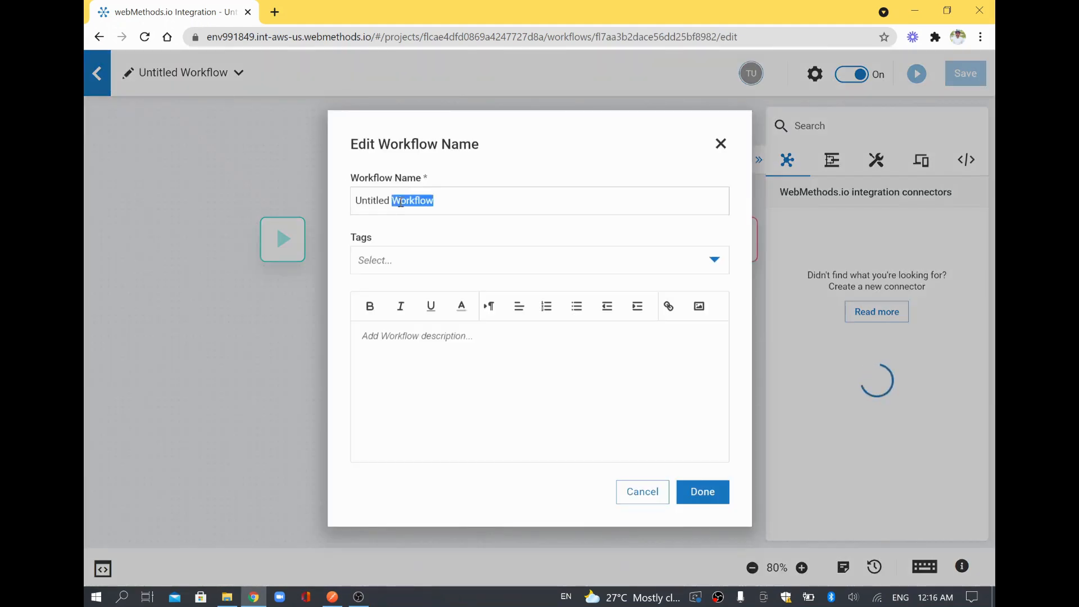
text(HttpR)
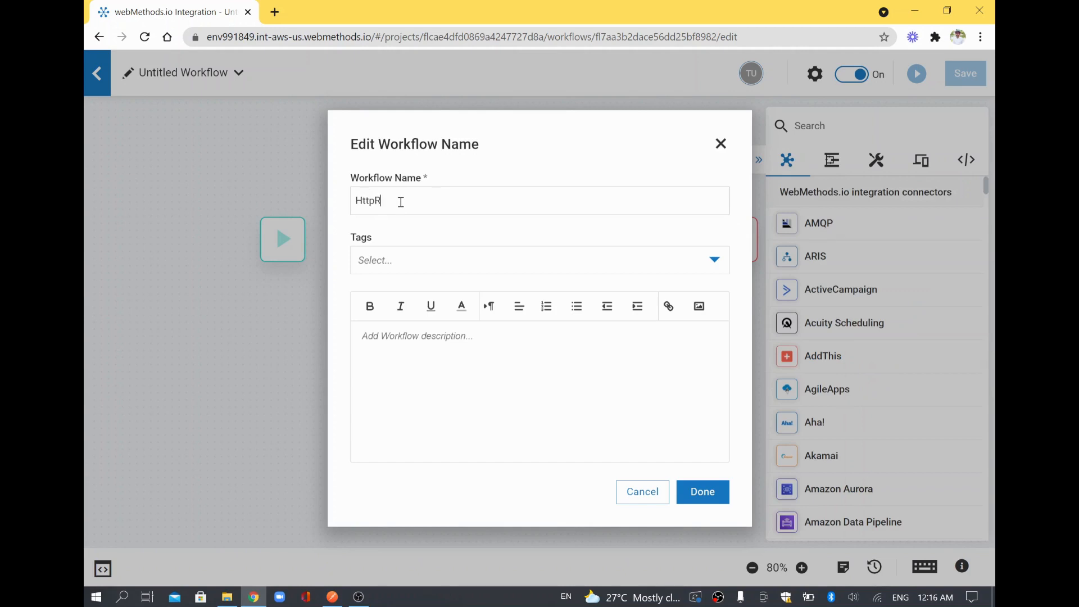
text(equestWorkflow)
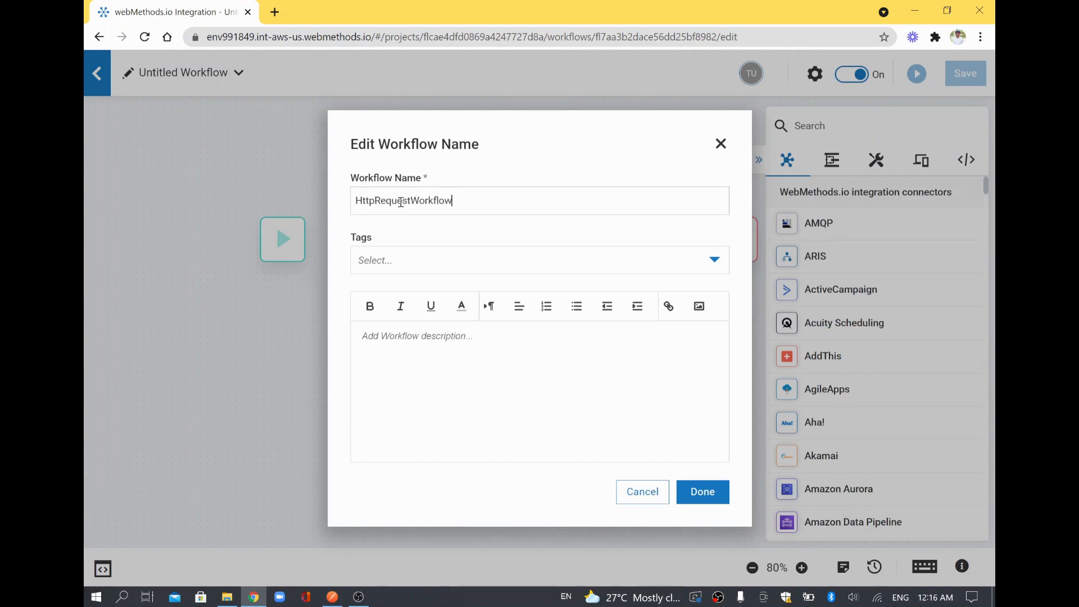
click(702, 491)
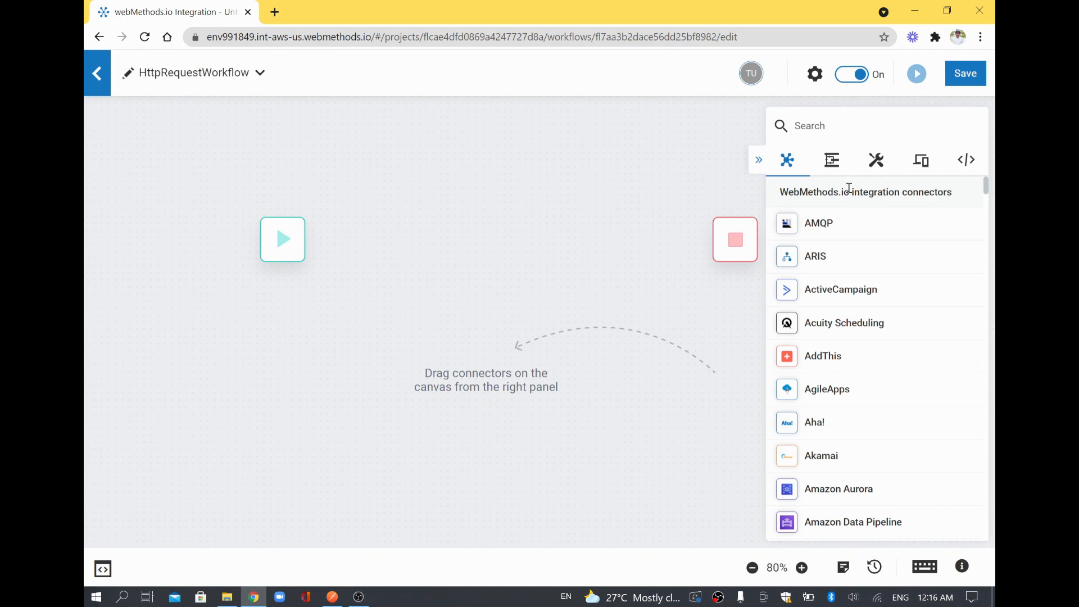
Add an HTTP Request connector (searched as http), advance to its action settings, and start a new browser tab.
text(http)
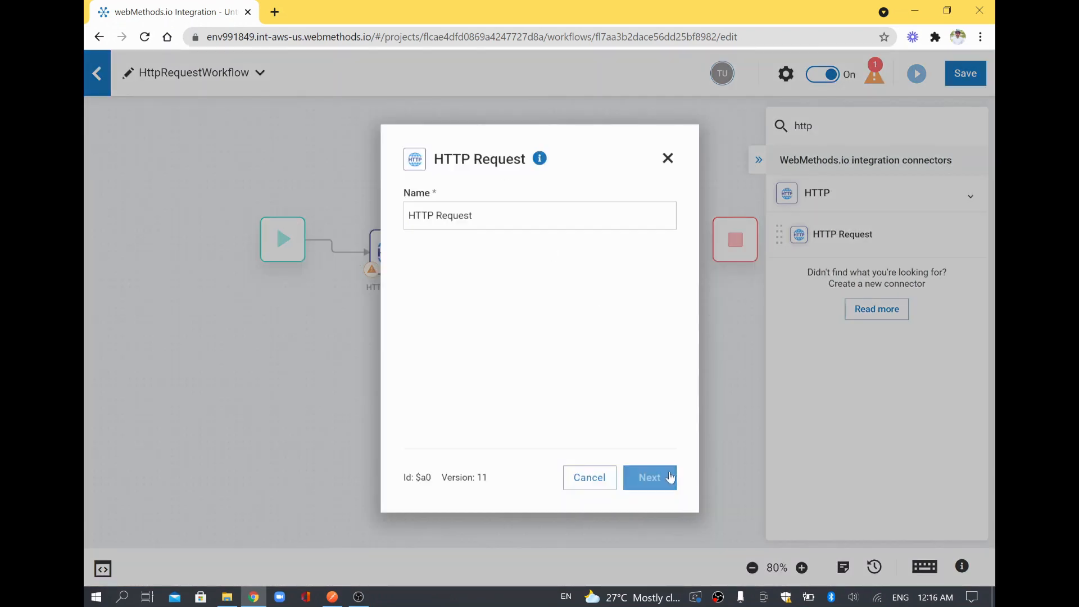
click(649, 477)
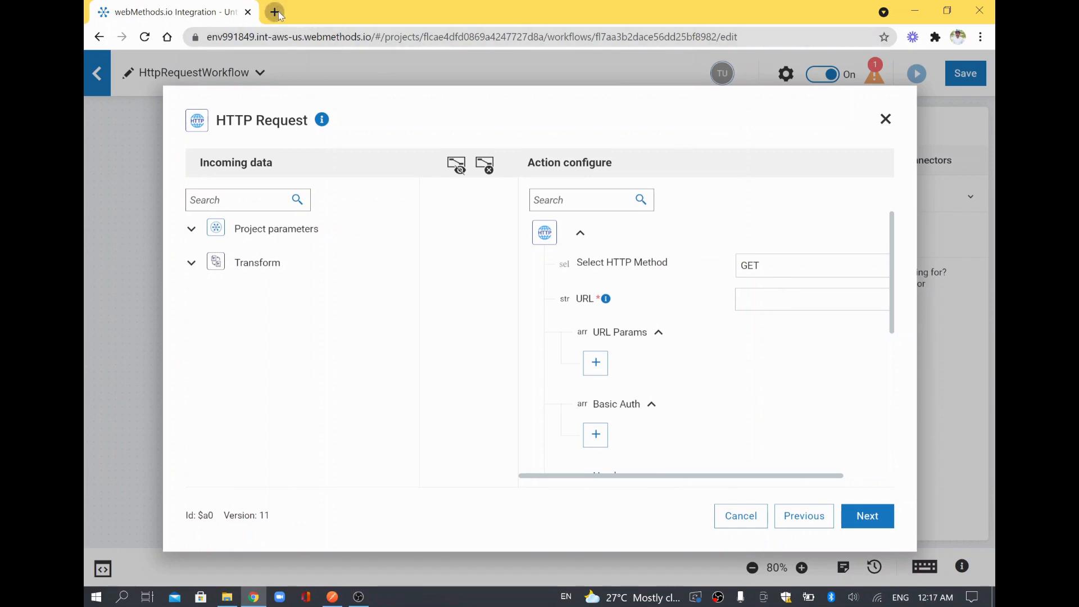
click(274, 11)
text(sam)
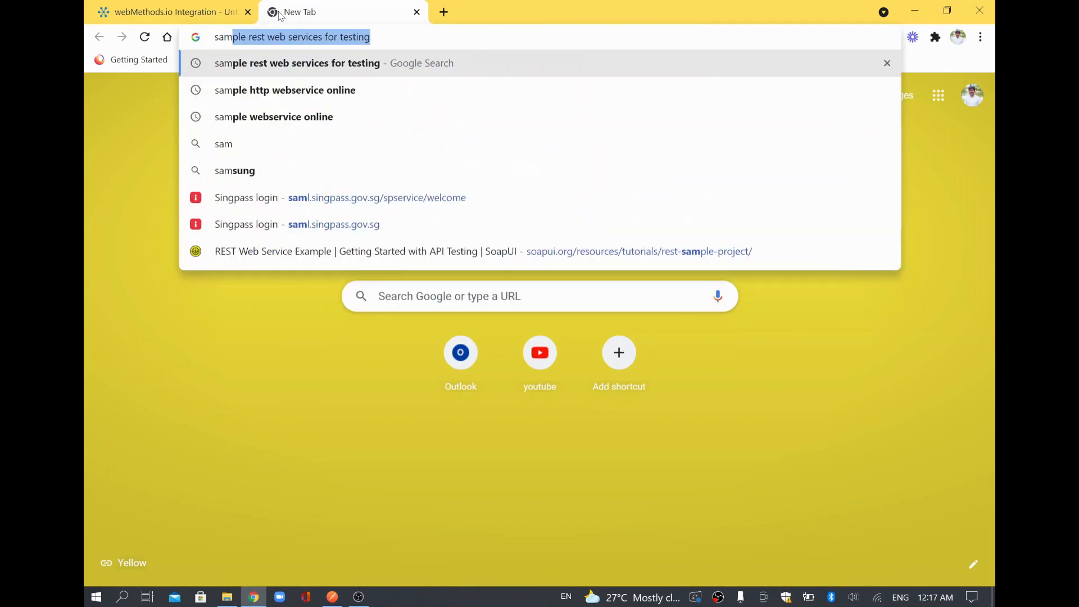
Search for sample REST web services and select the employee/1 route on the Dummy Rest API Example page.
key(Return)
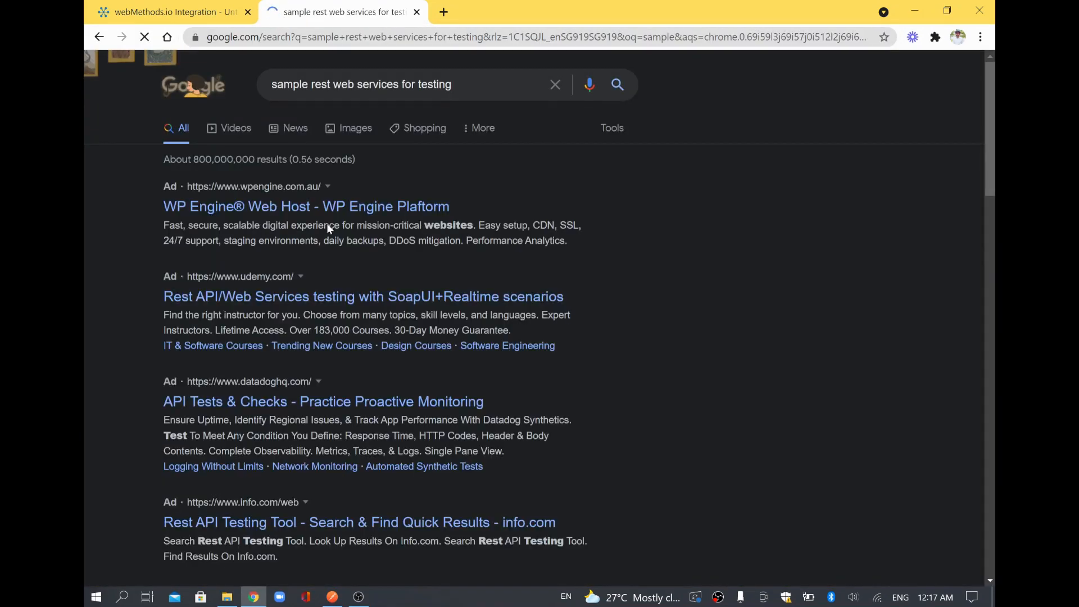
scroll(down, 3)
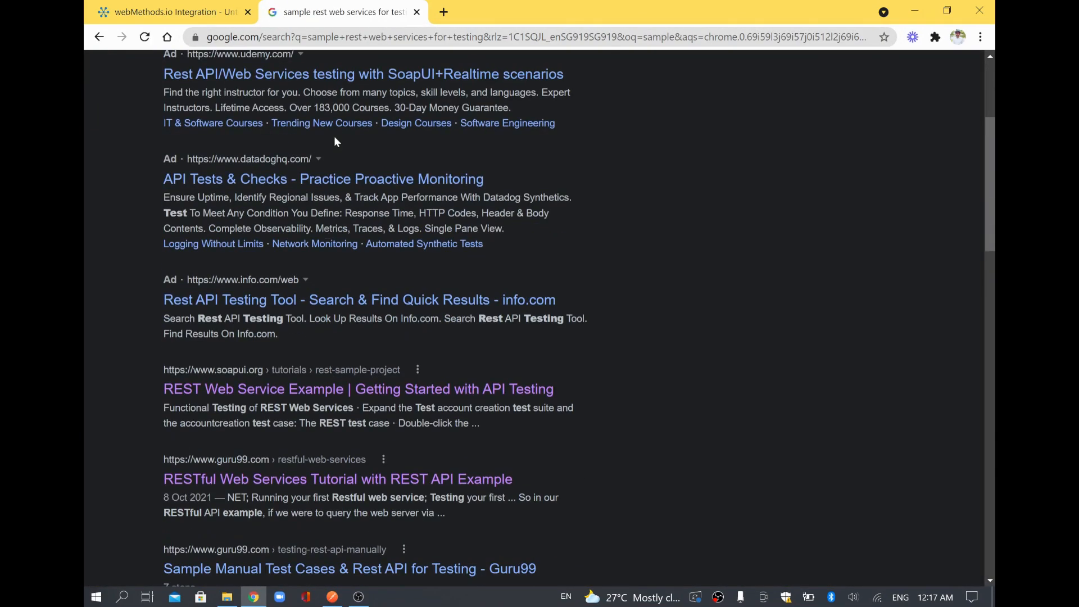
scroll(down, 3)
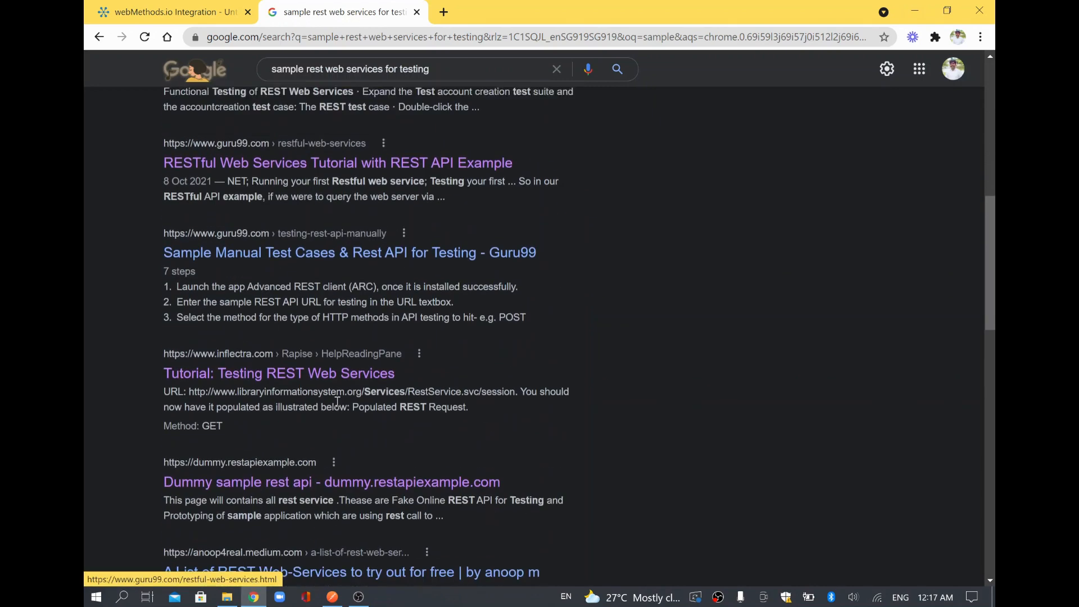
scroll(down, 3)
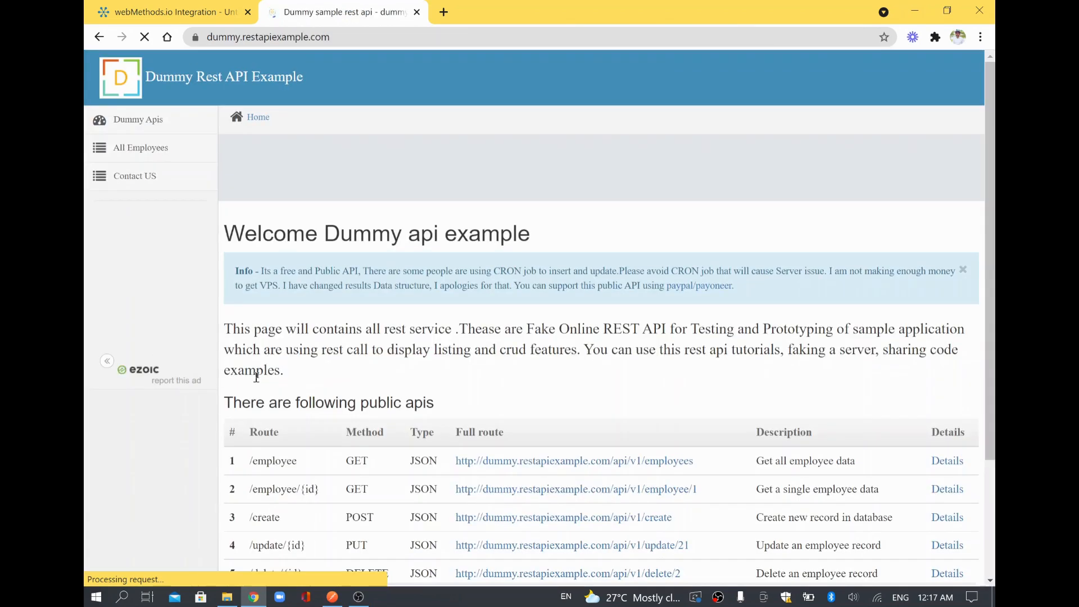
scroll(down, 3)
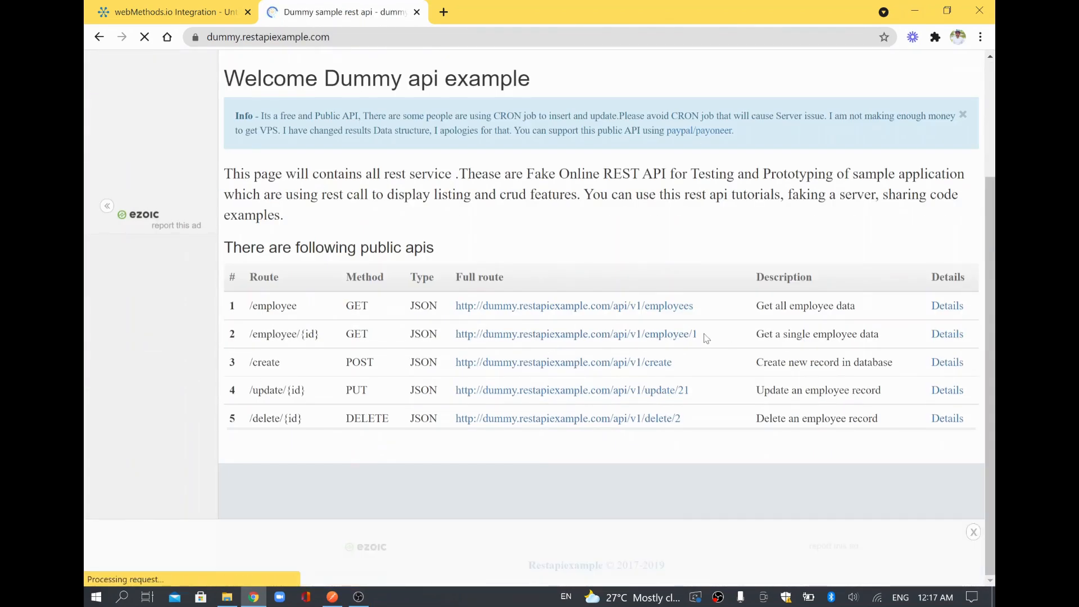
double_click(576, 334)
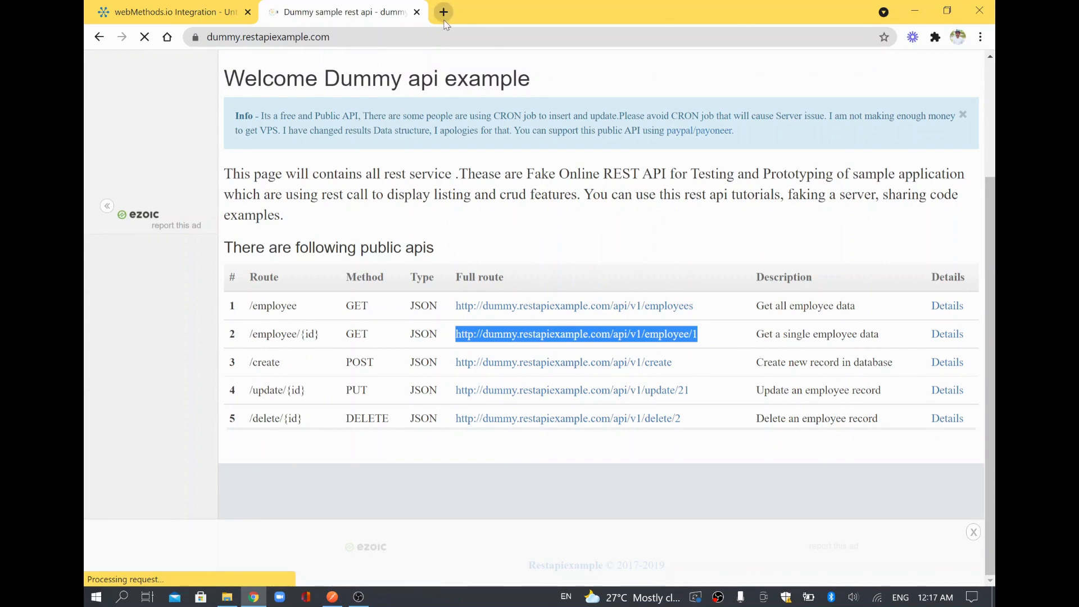
Load the employee/1 URL in a new tab, then pick the all-employees route to retry.
click(443, 11)
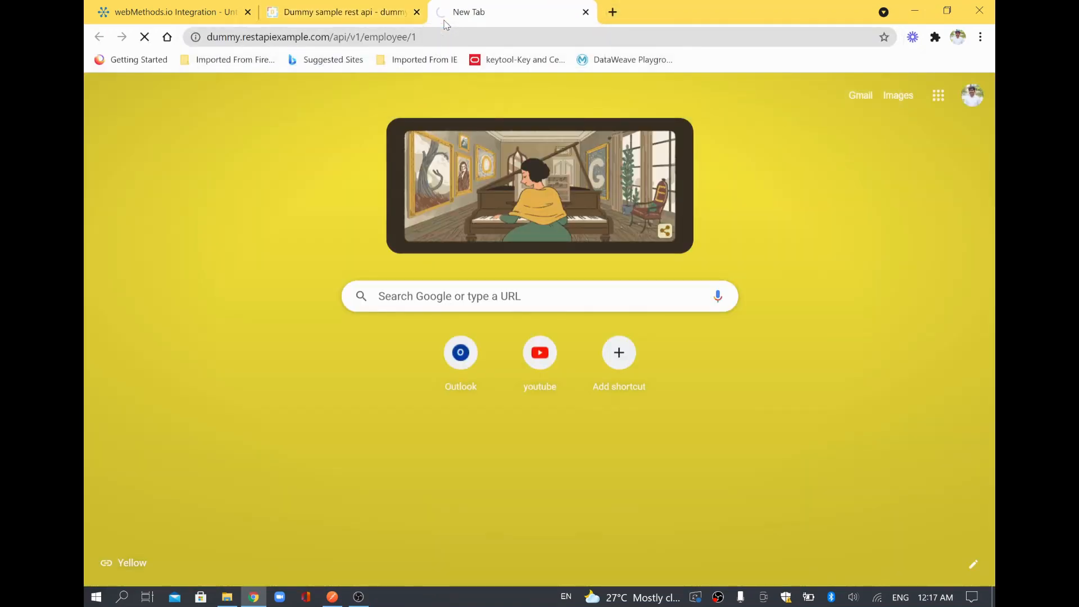
key(Return)
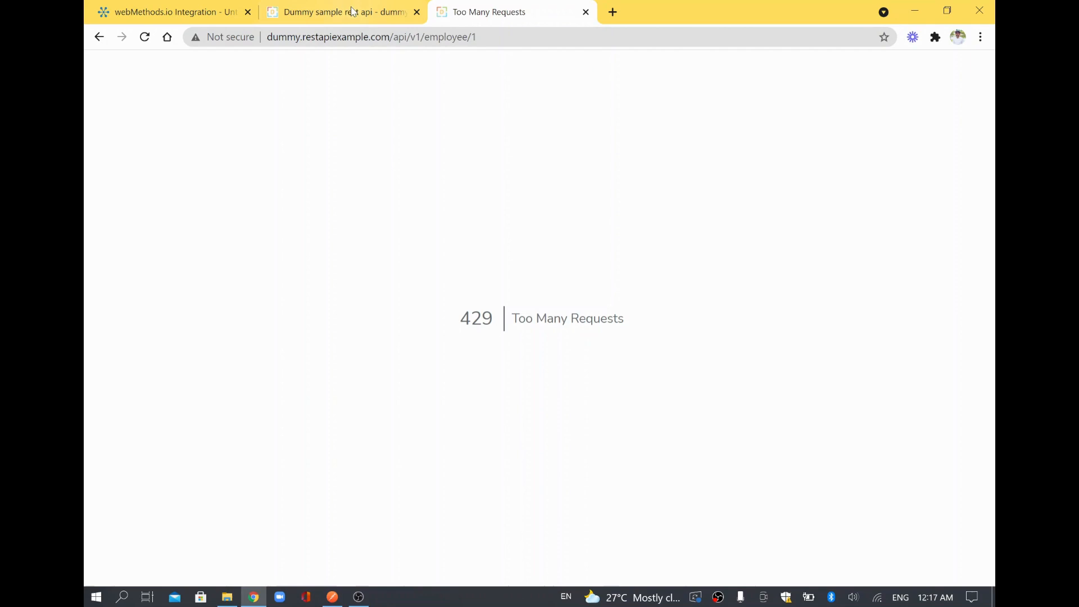
click(342, 11)
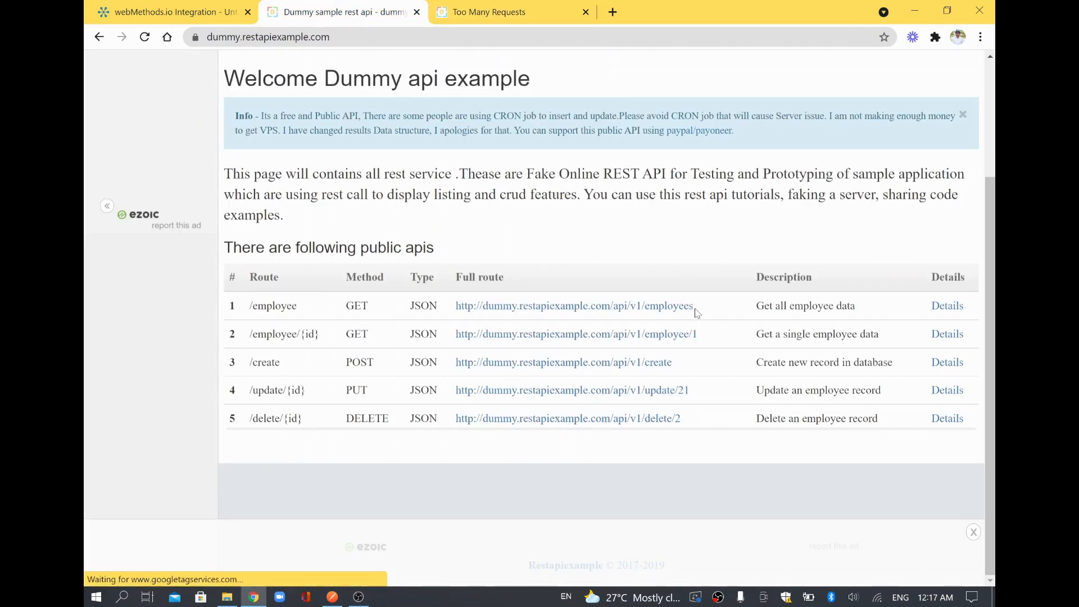
double_click(573, 305)
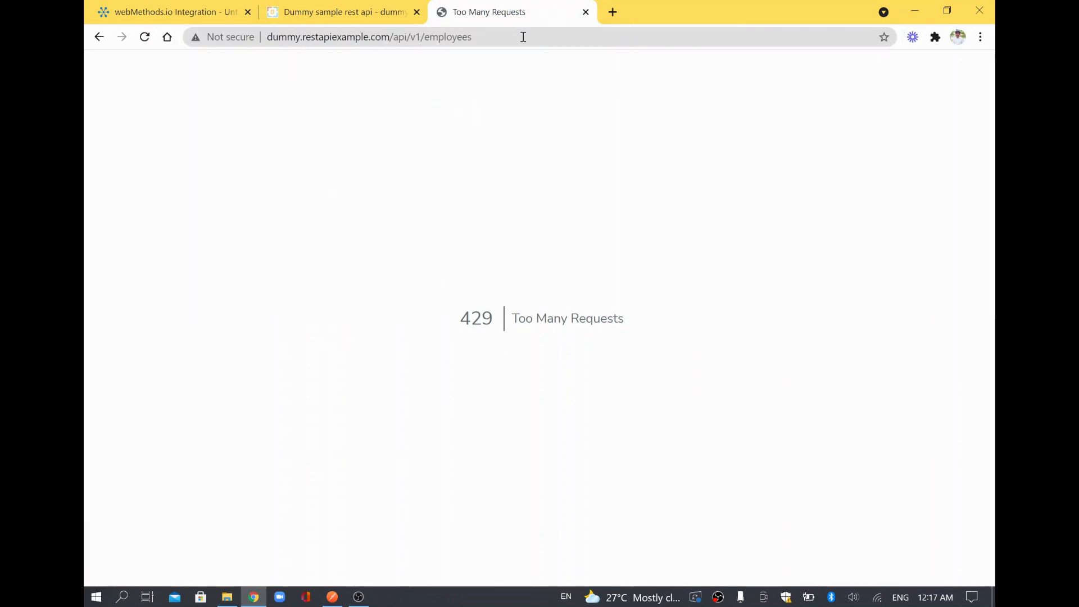
Retry the request addresses until employee/1 returns a JSON record, then select its URL.
click(369, 36)
text(/2)
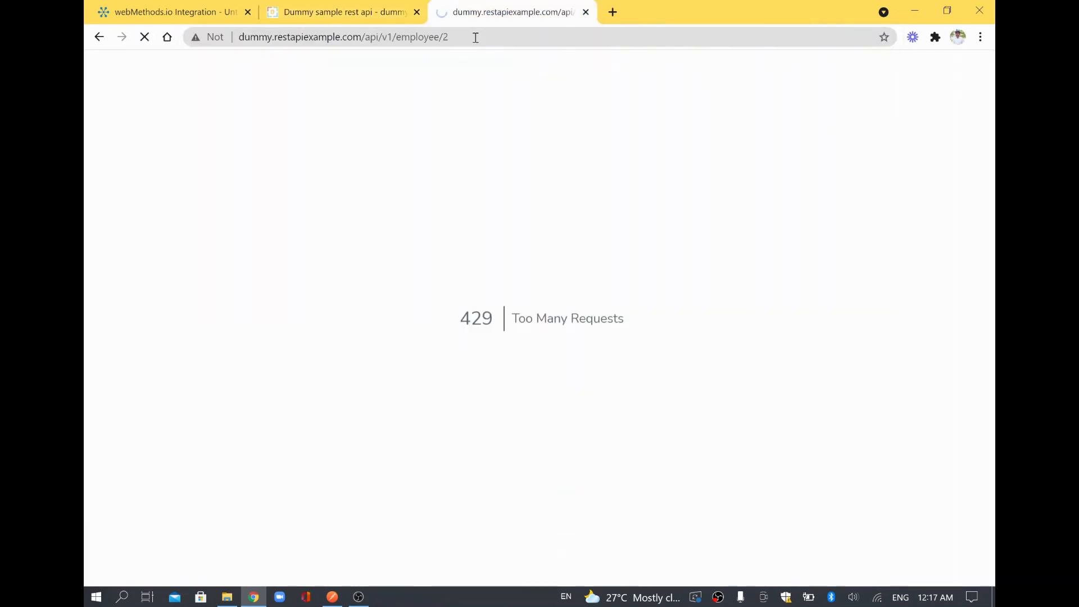
click(372, 37)
text(1)
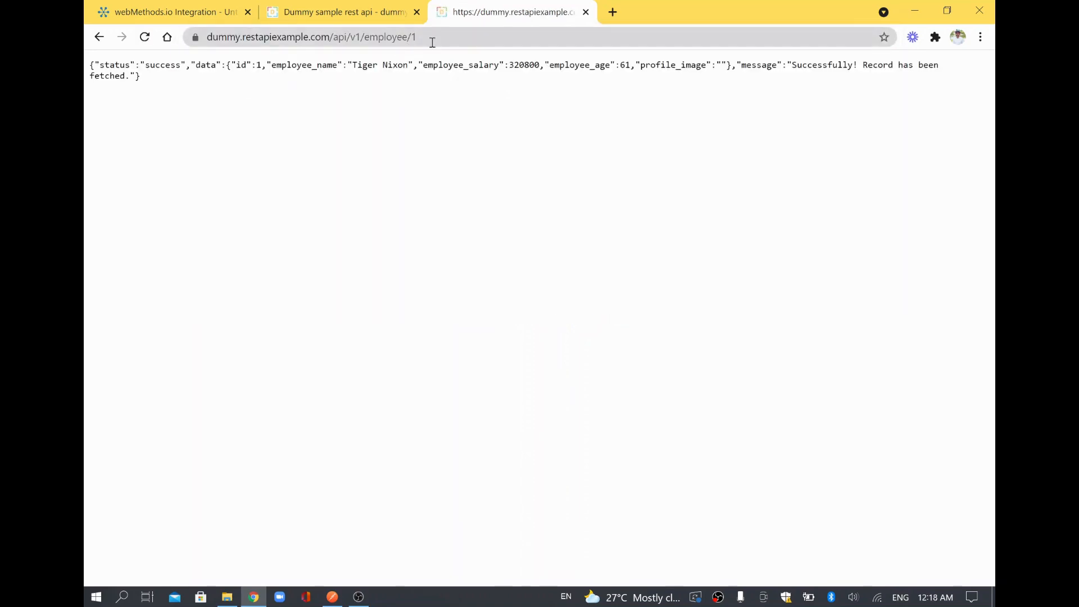
click(310, 37)
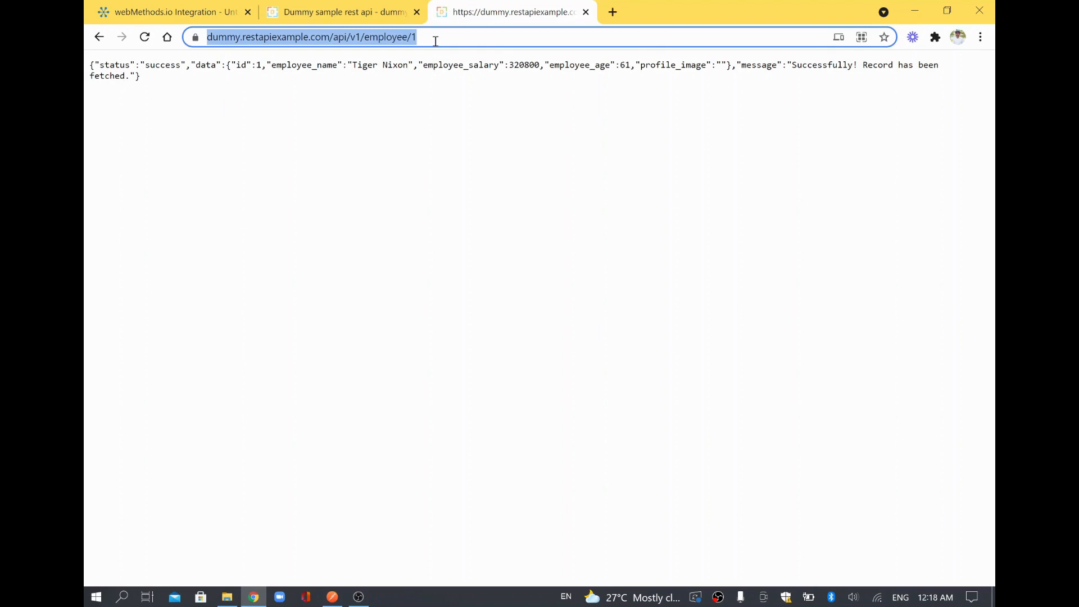
mouse_move(169, 11)
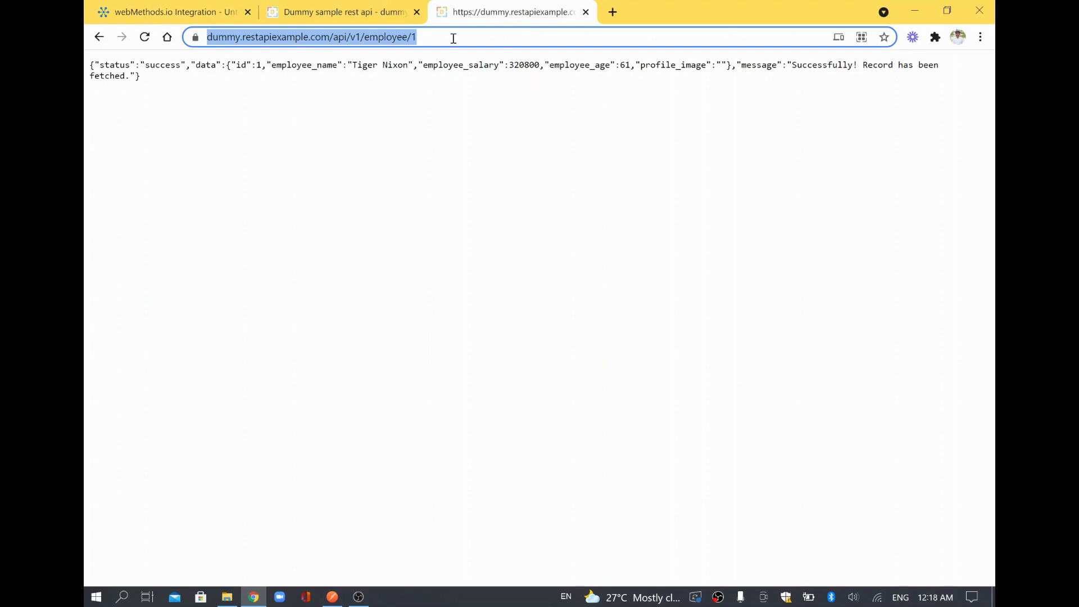
mouse_move(174, 11)
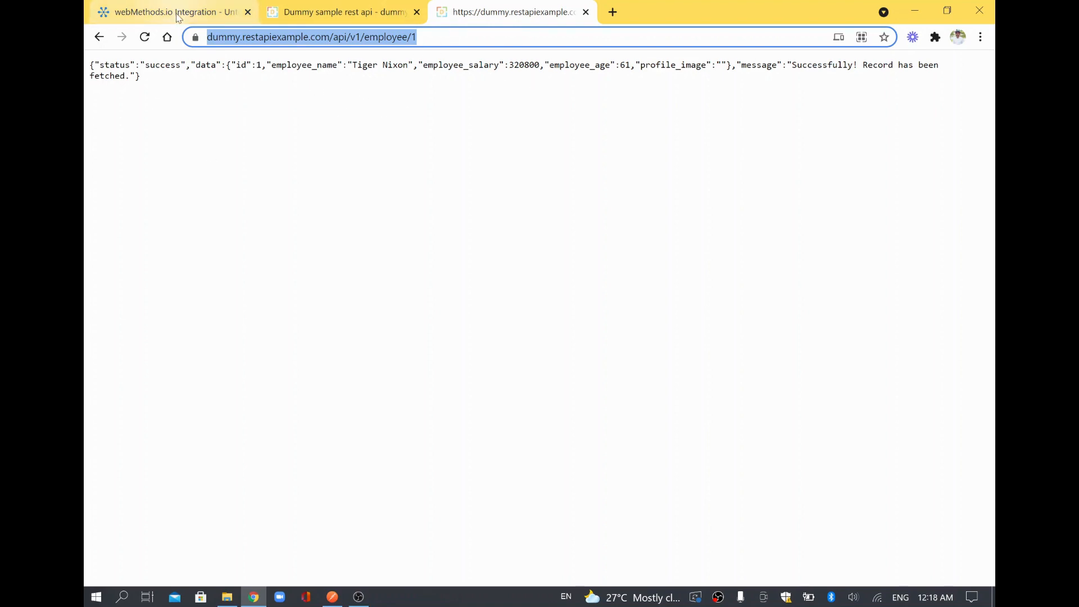
Enter dummy.restapiexample.com/api/v1/employee/1 as the HTTP Request URL with GET method and review the configure options.
click(173, 11)
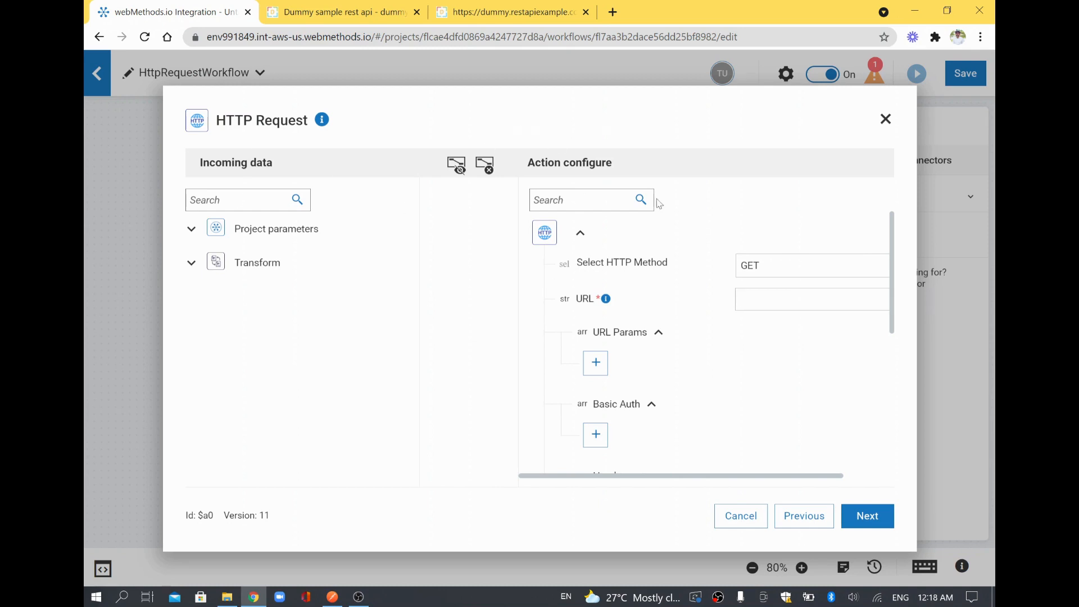
click(811, 298)
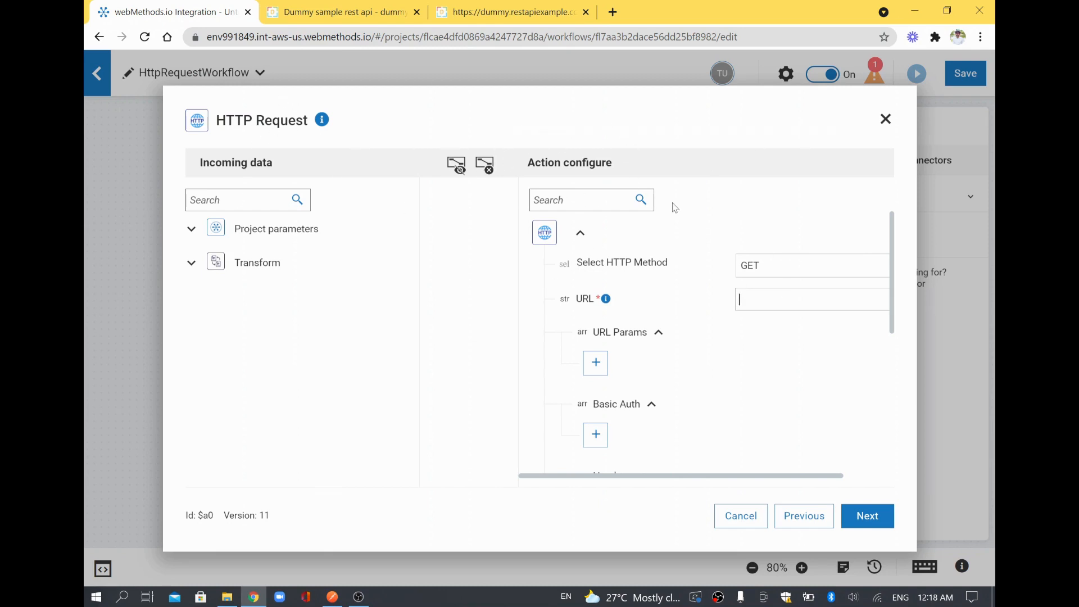
text(my.restapiexample.com/api/v1/employee/1)
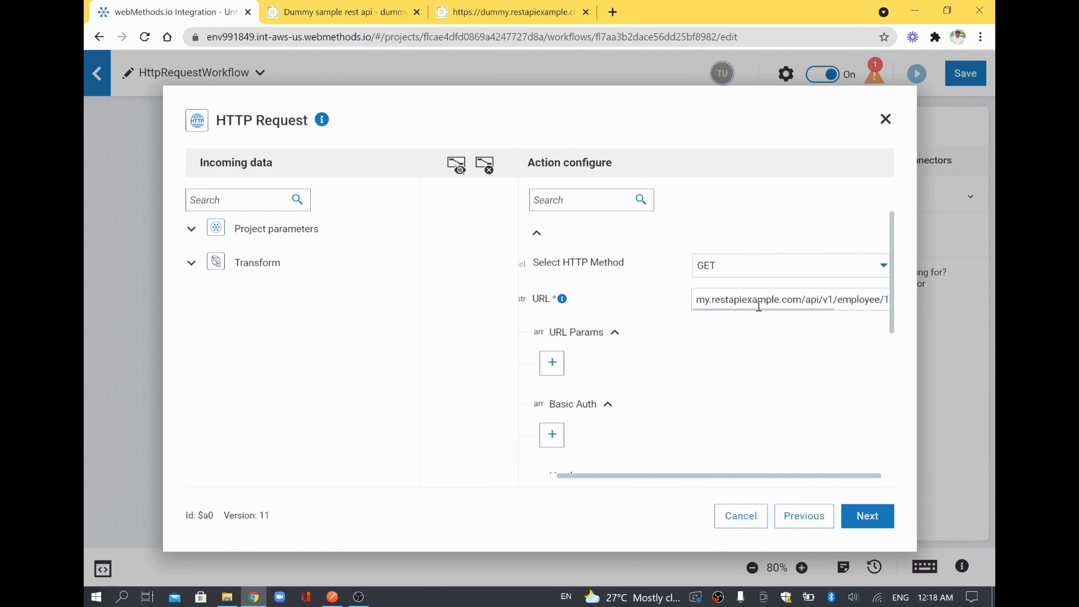
scroll(down, 3)
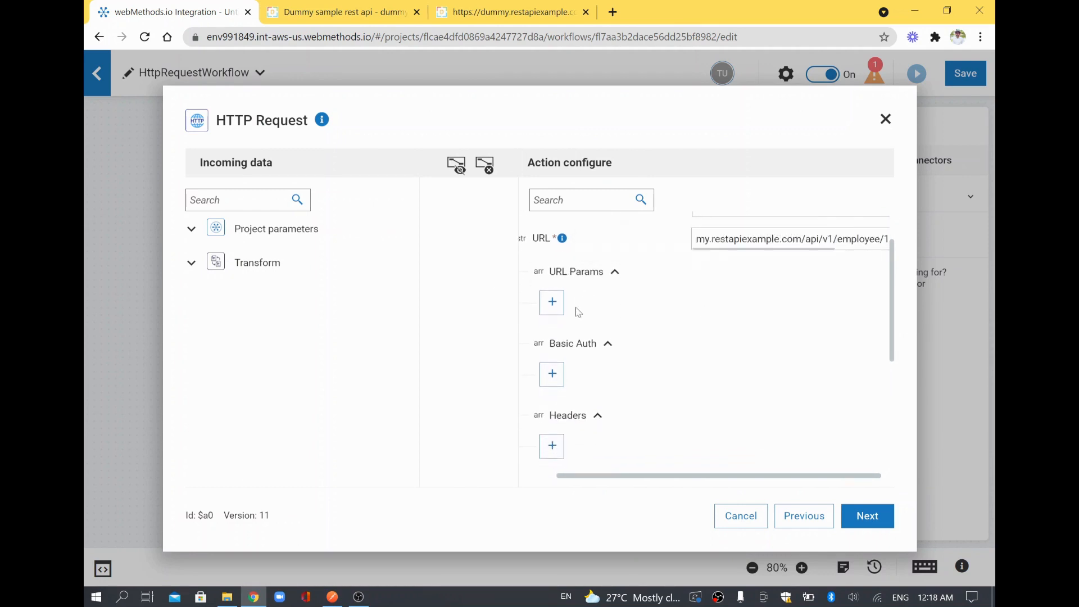
scroll(down, 3)
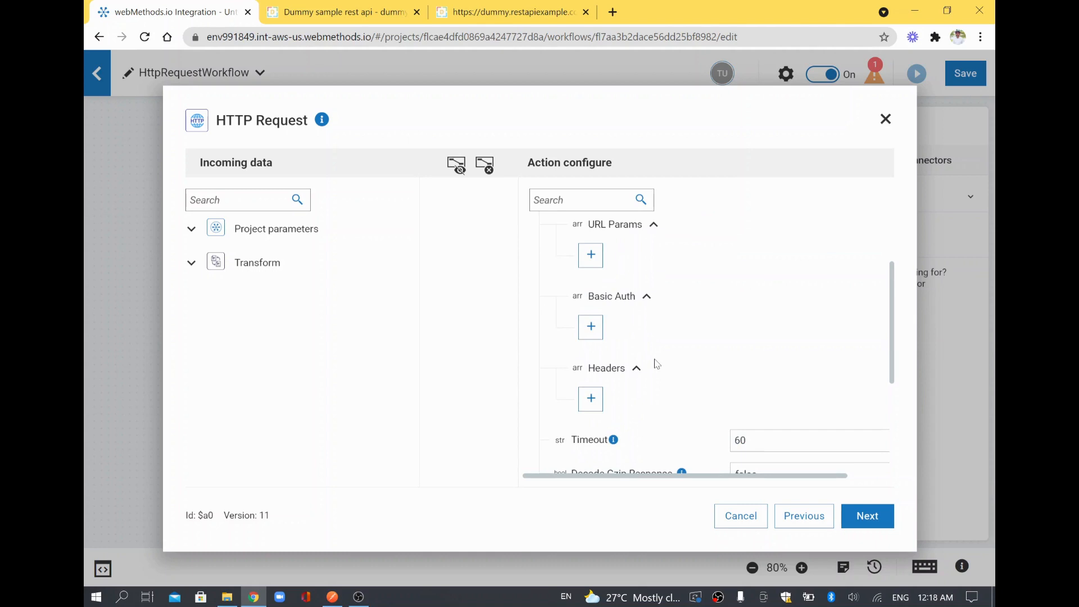
scroll(down, 3)
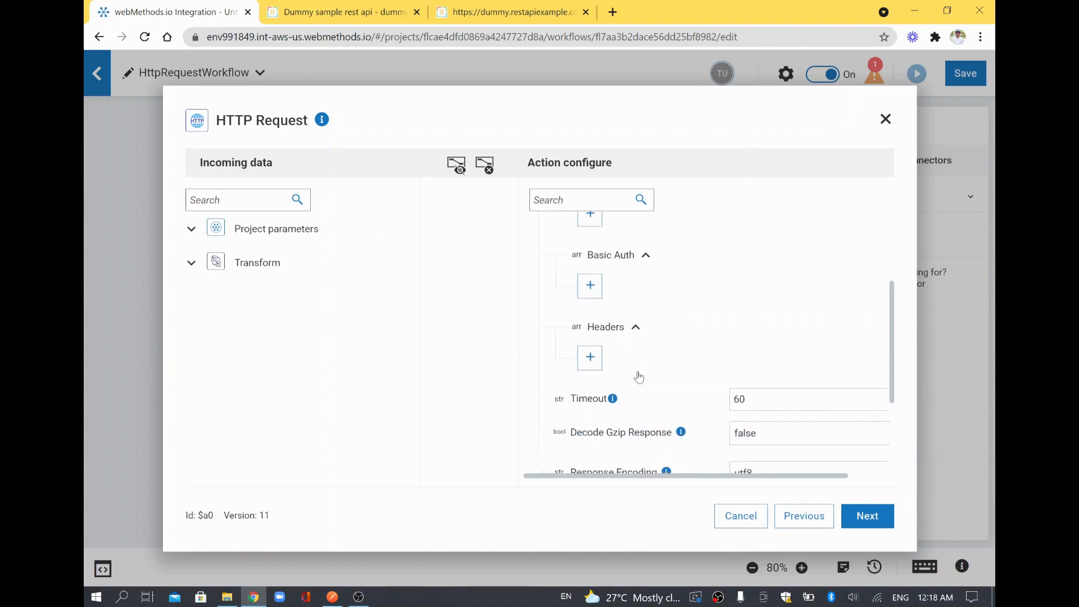
scroll(up, 3)
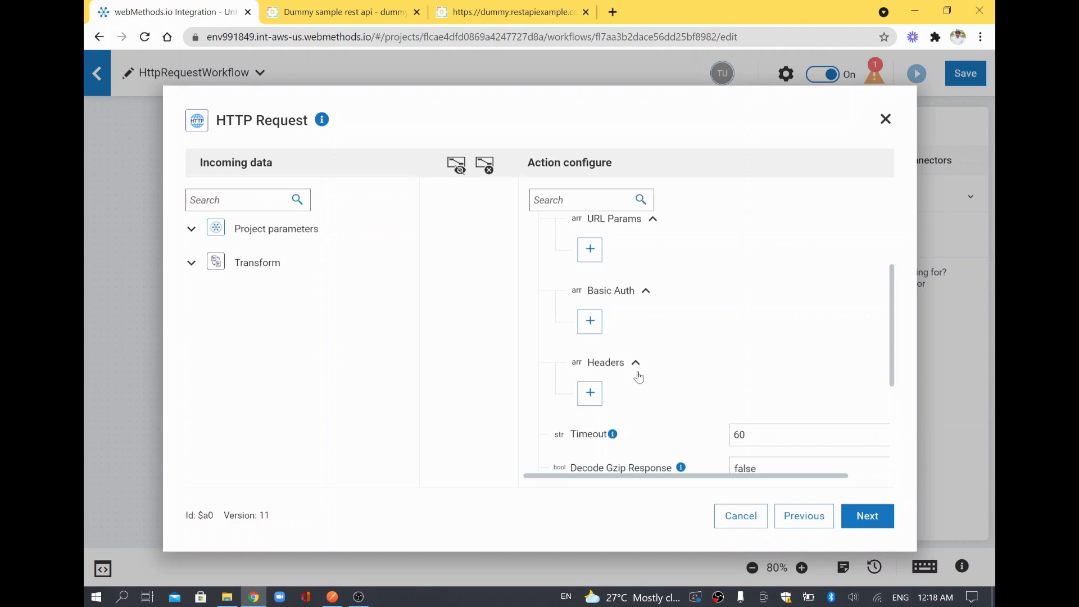
mouse_move(590, 329)
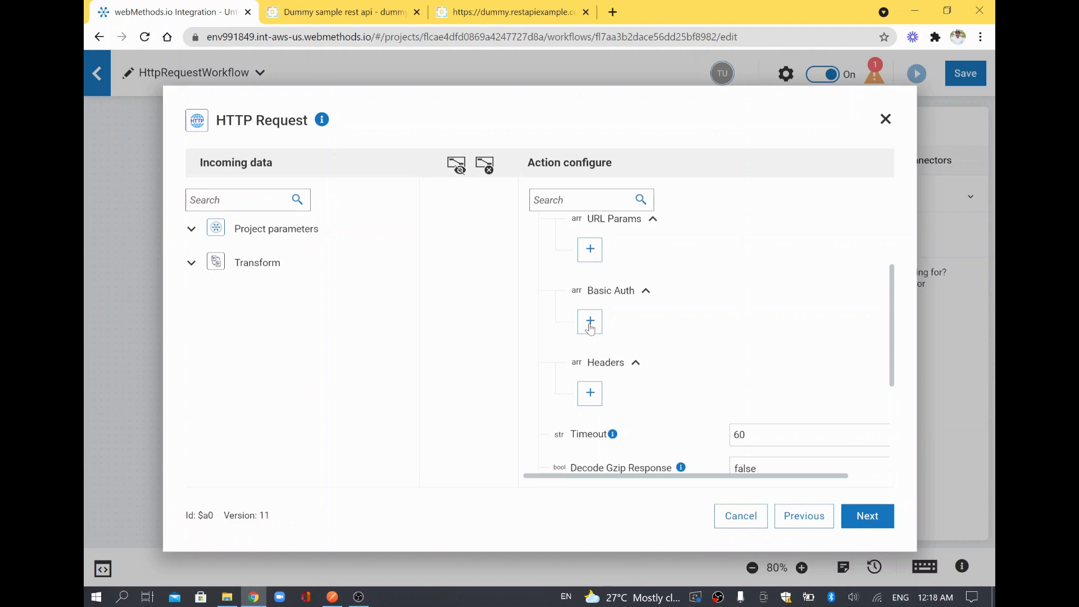
Add and remove a Basic Auth entry, then add a header entry and visit its key and value fields.
click(589, 322)
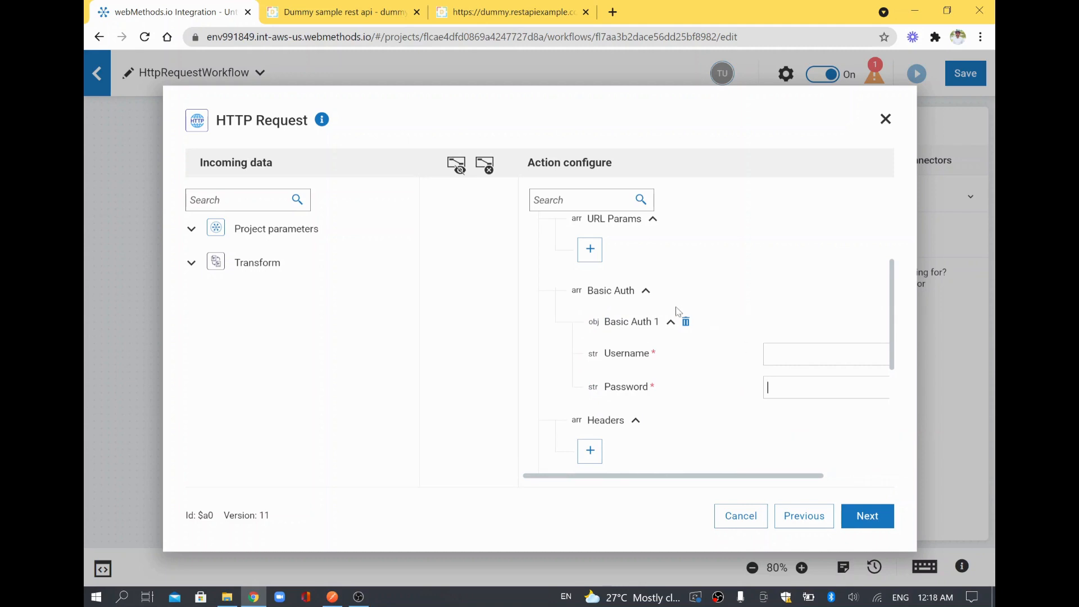
click(686, 322)
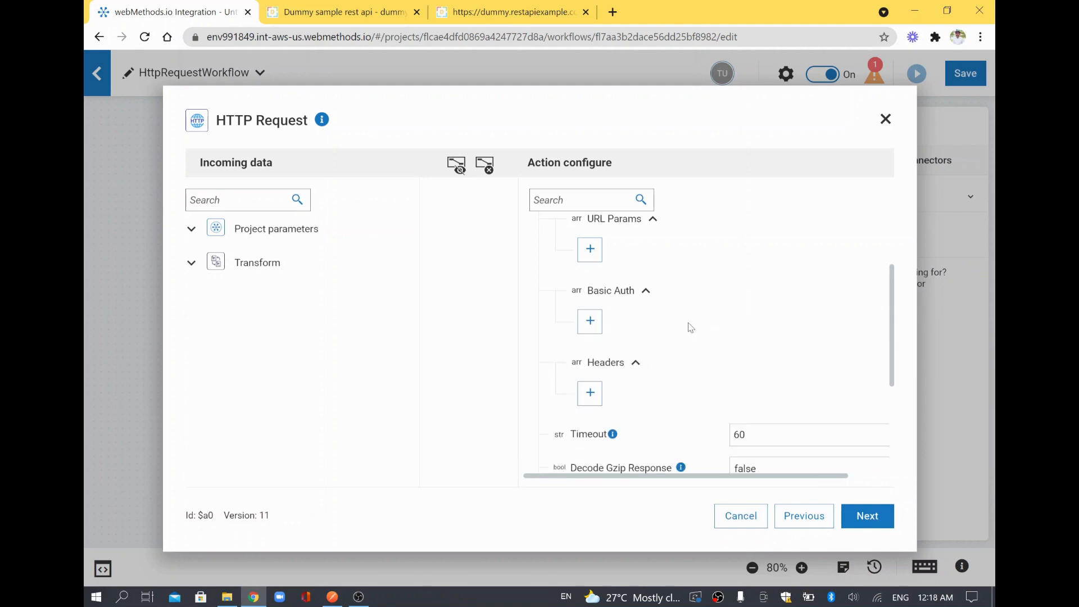
scroll(down, 3)
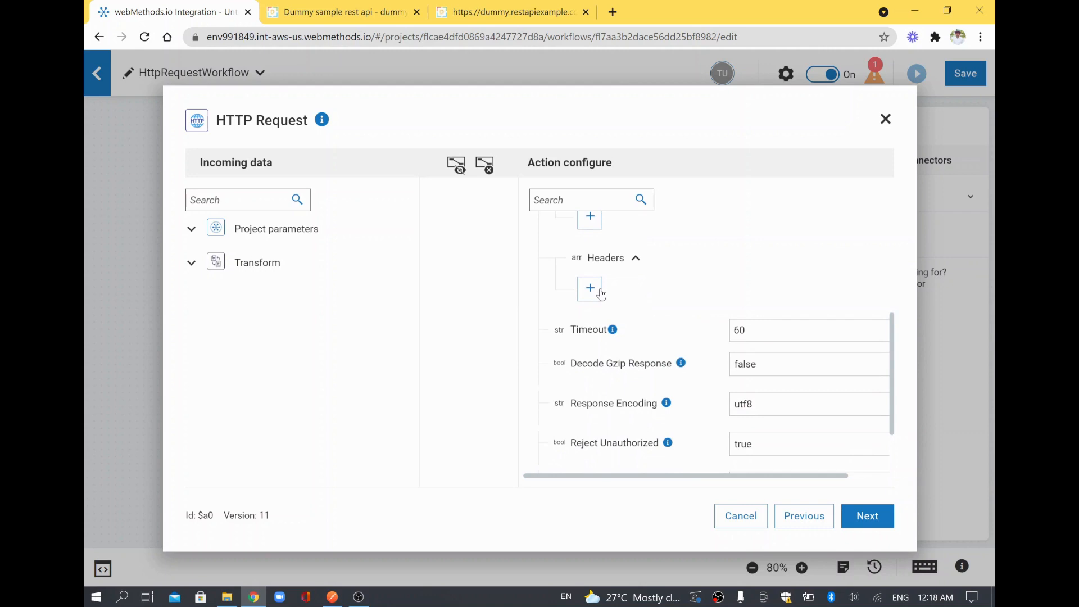
click(590, 288)
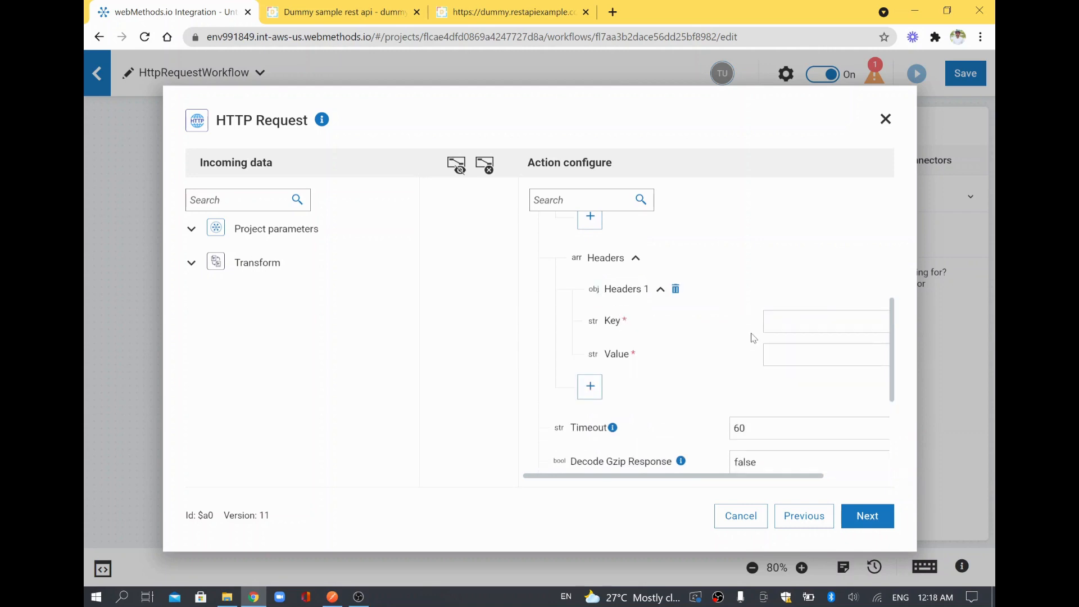
mouse_move(782, 328)
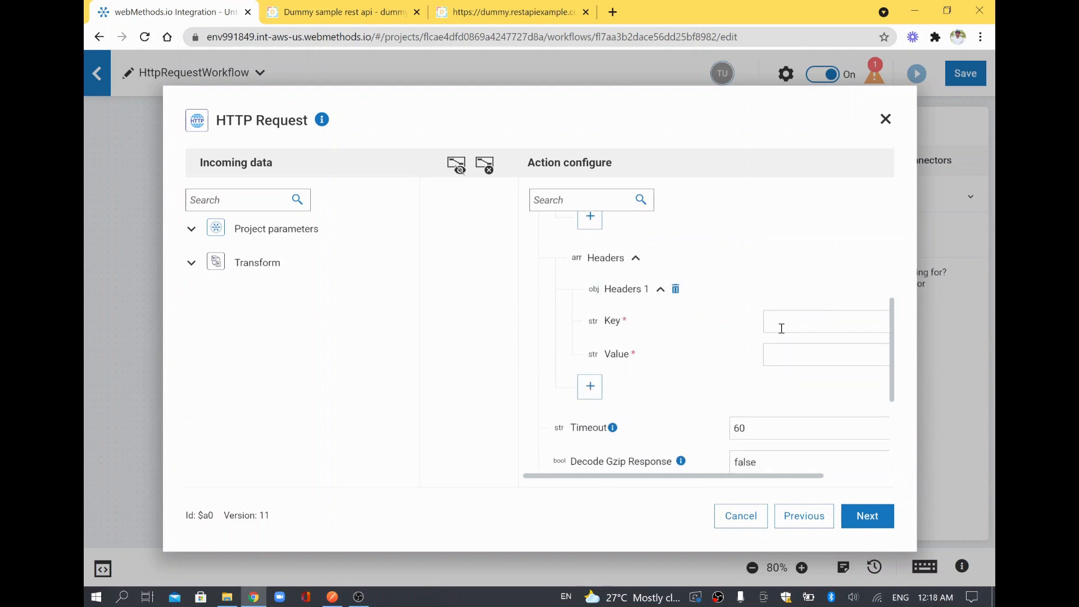
click(826, 321)
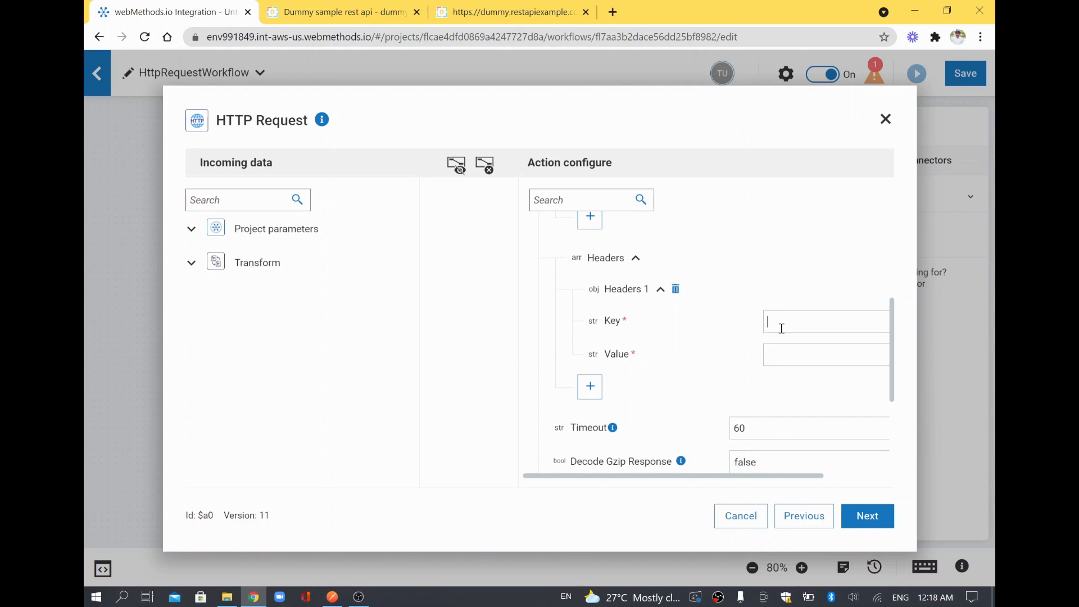
click(826, 354)
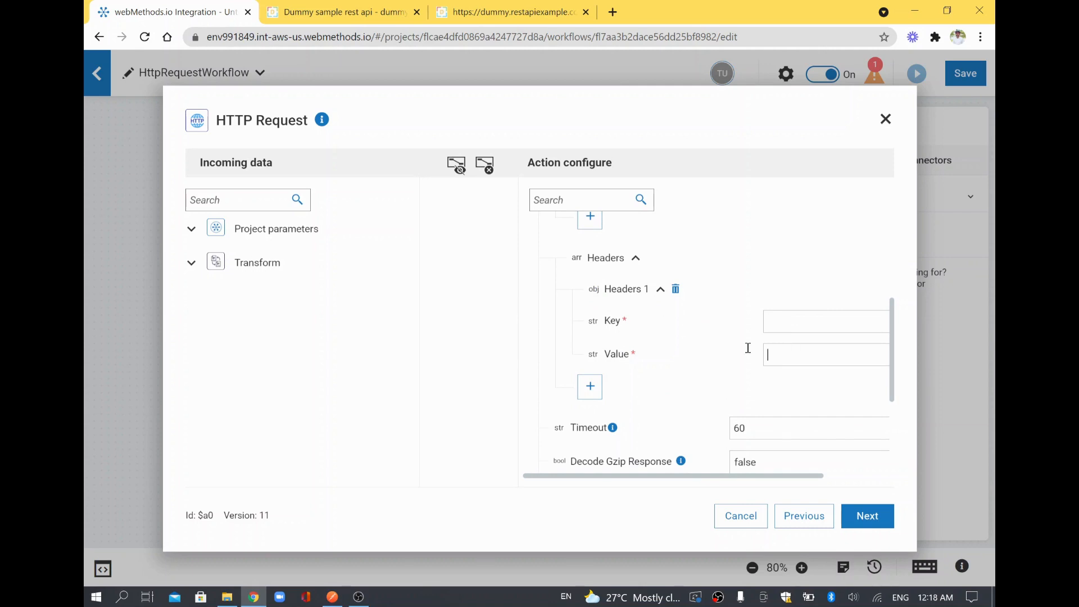
Add a second header, delete all header entries, and advance to the Test this action step.
click(589, 386)
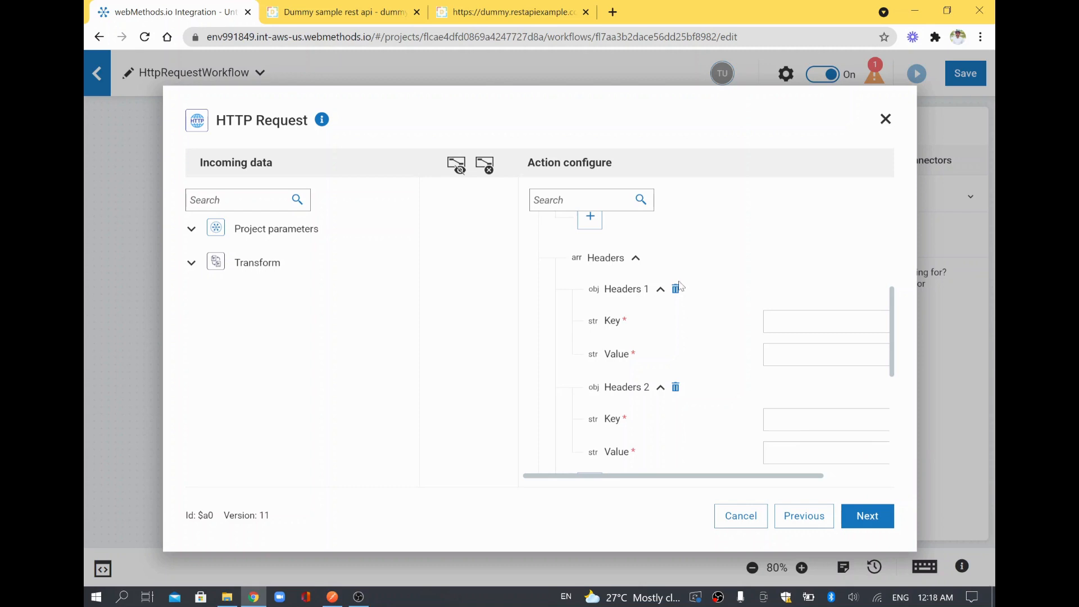
click(675, 289)
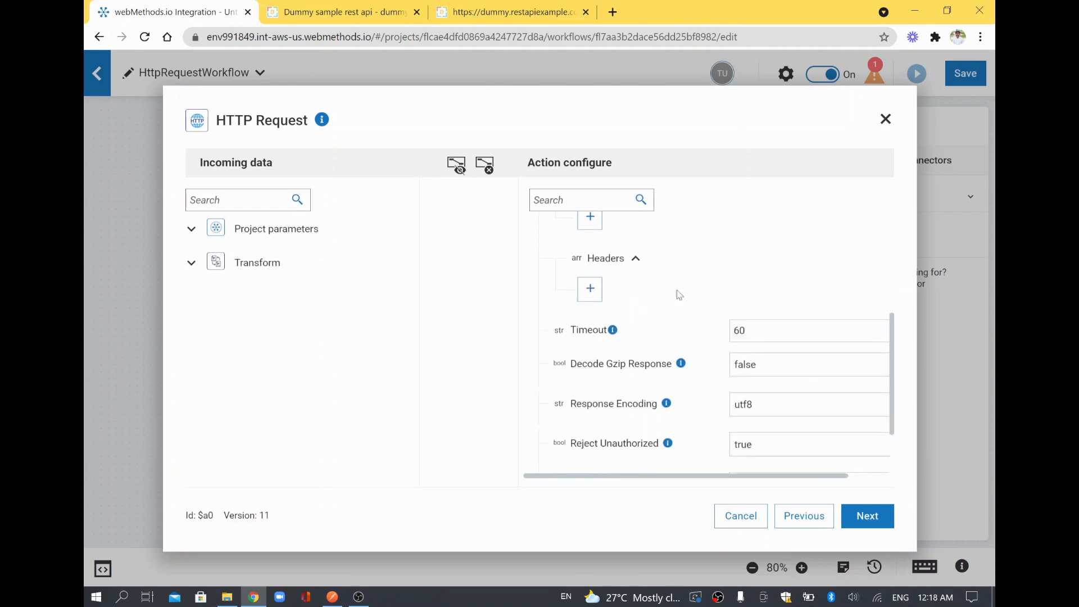
scroll(up, 3)
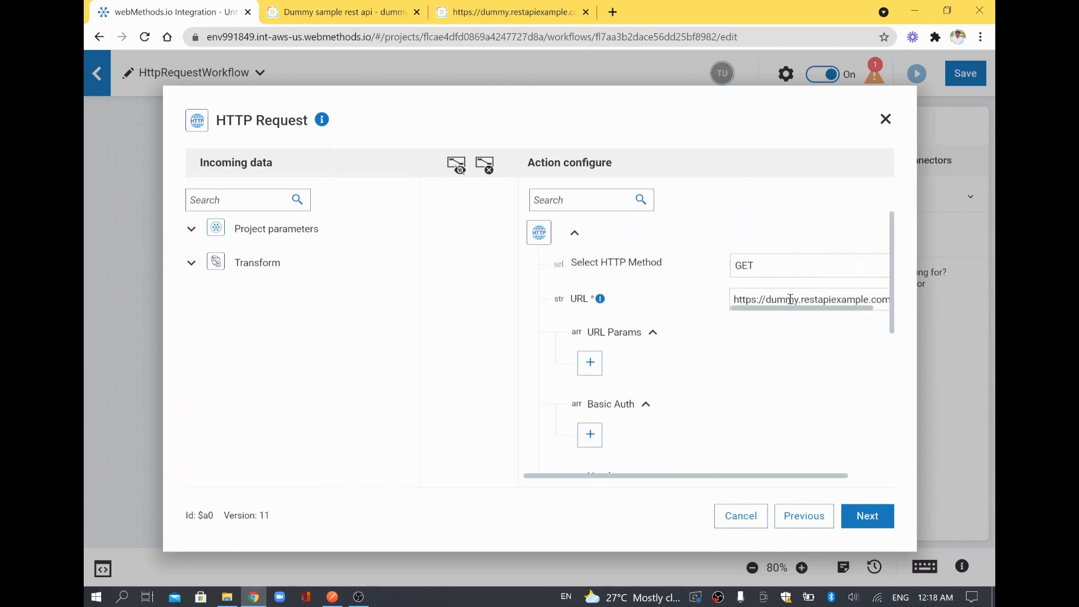
scroll(down, 3)
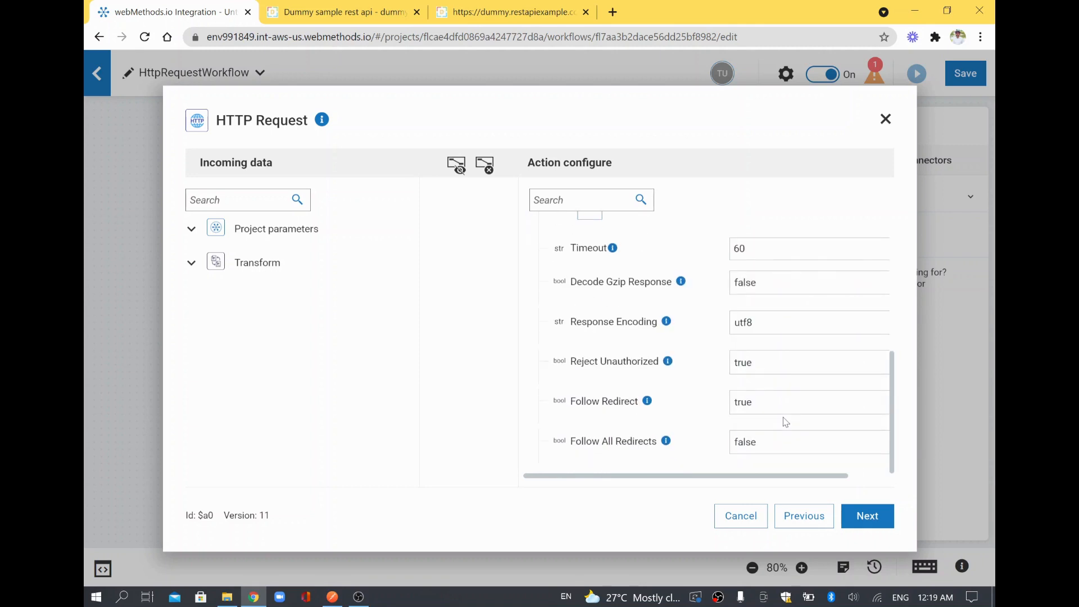
click(867, 516)
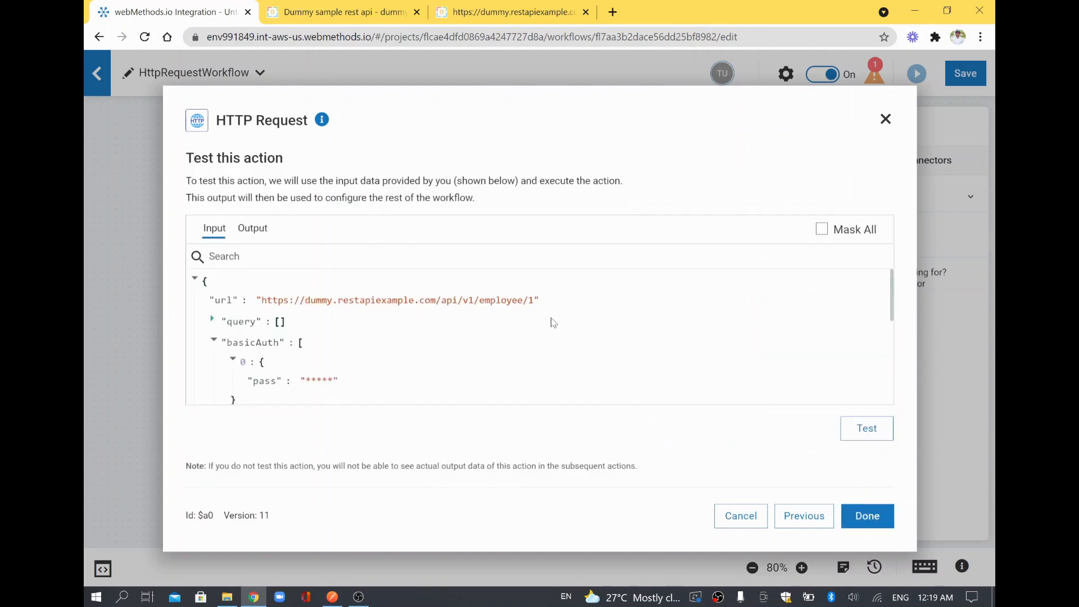
Test the HTTP Request three times, view the 429 output, and finish the action with Done.
scroll(down, 3)
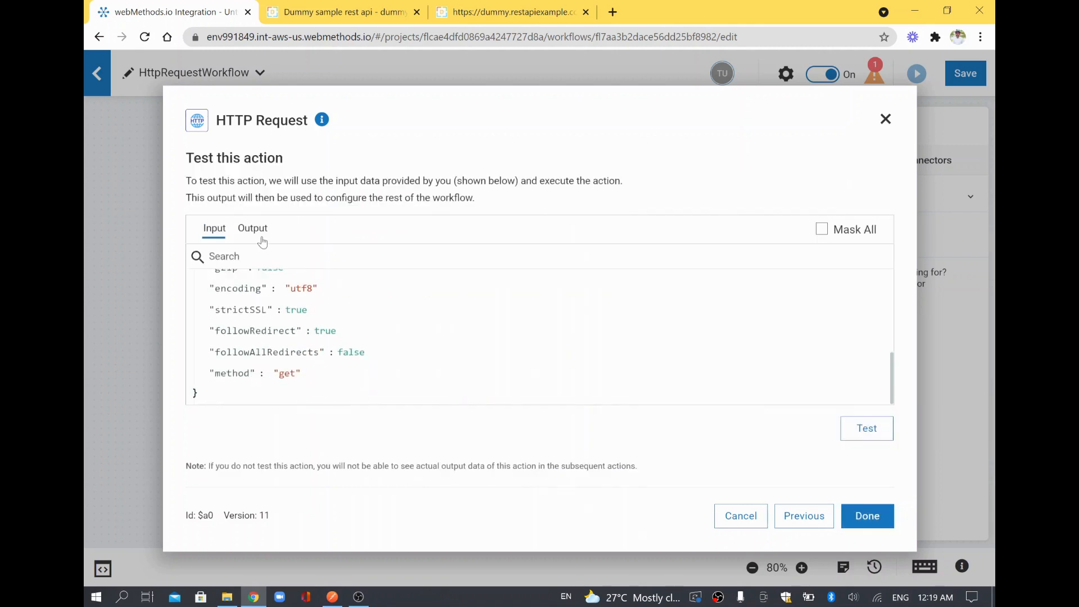
click(252, 228)
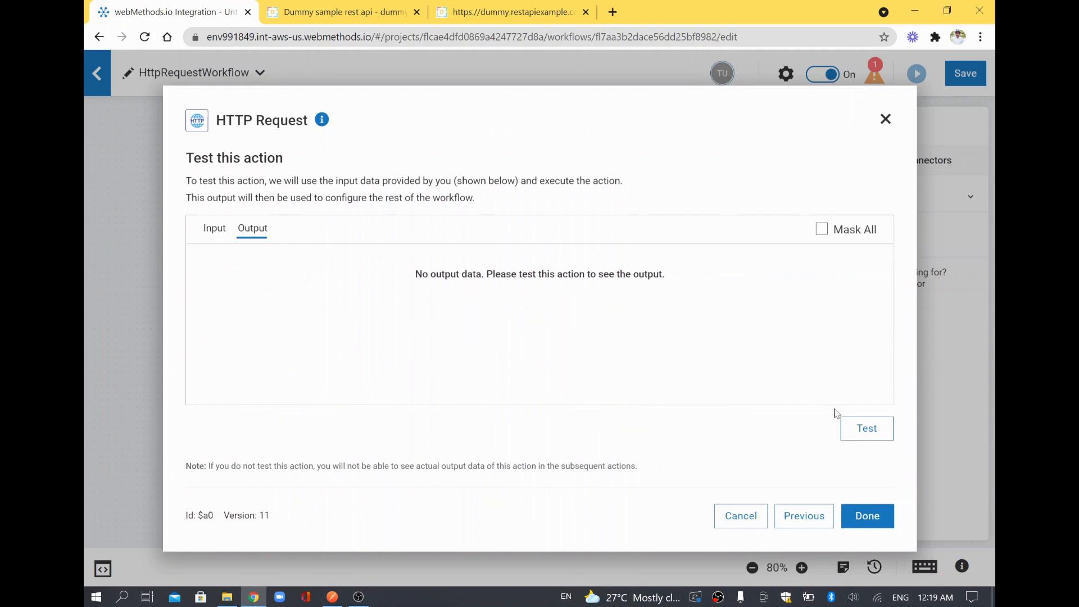
click(867, 427)
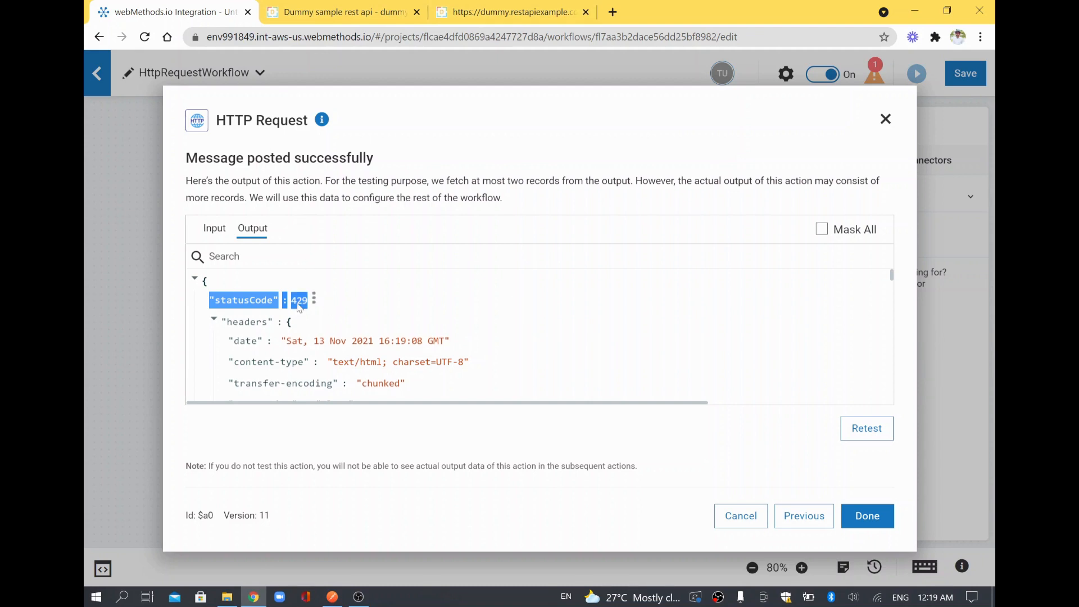
mouse_move(513, 342)
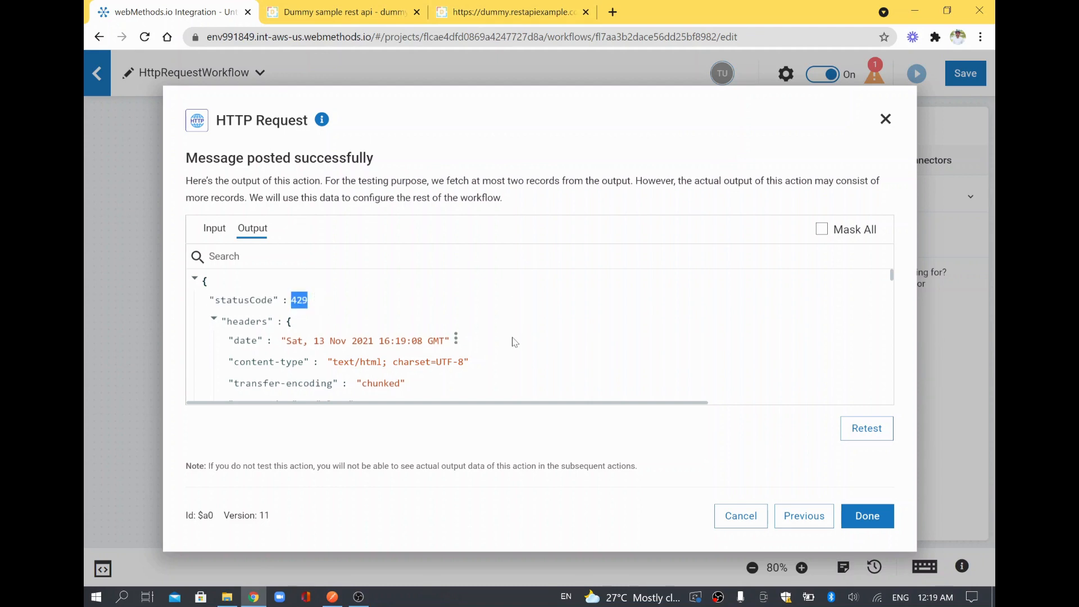
click(866, 429)
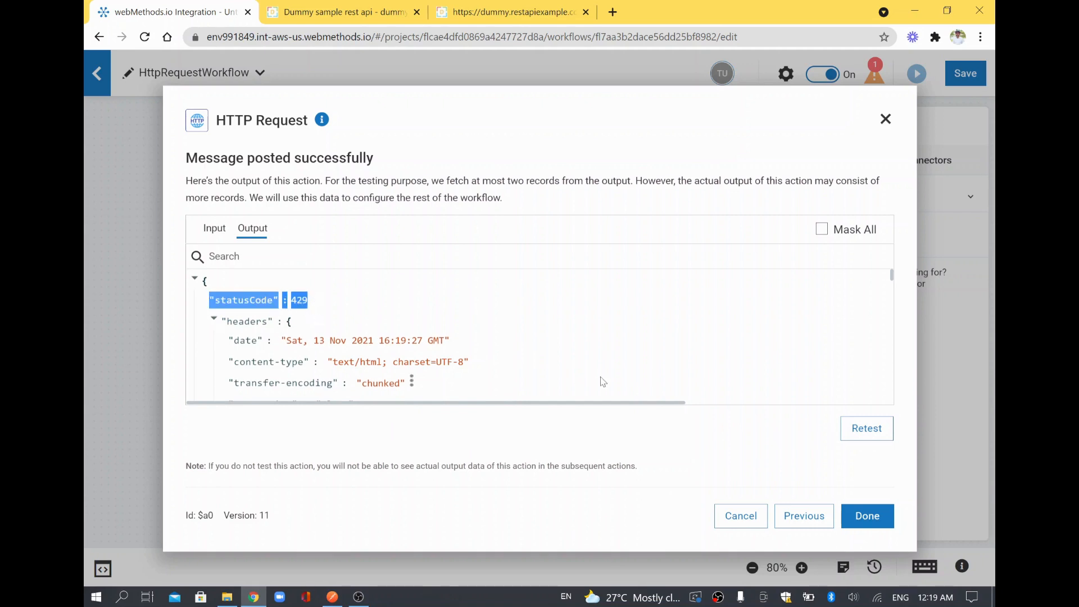
click(866, 427)
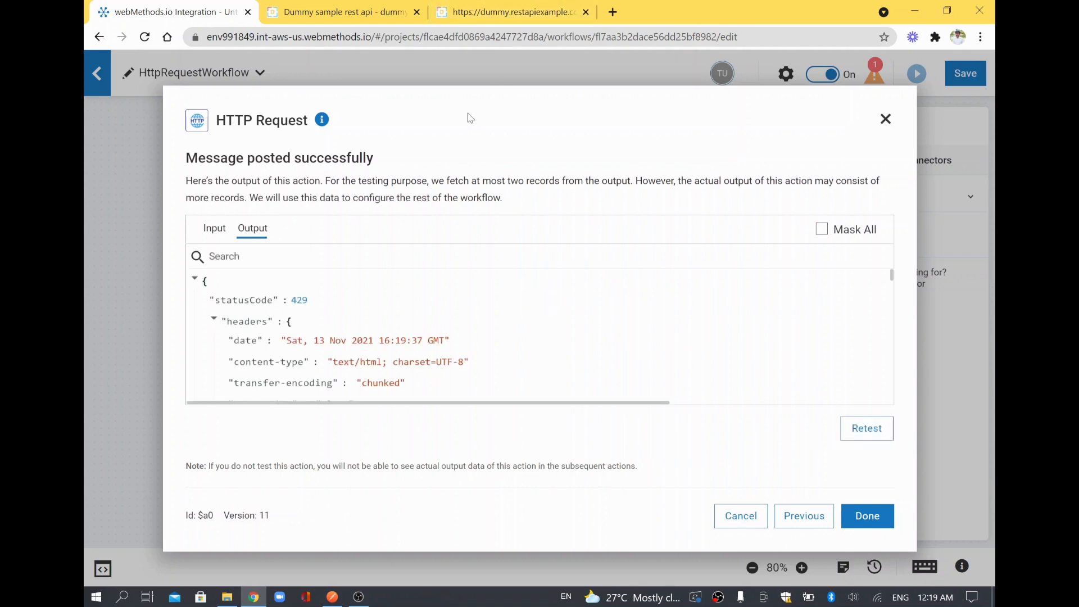
scroll(down, 3)
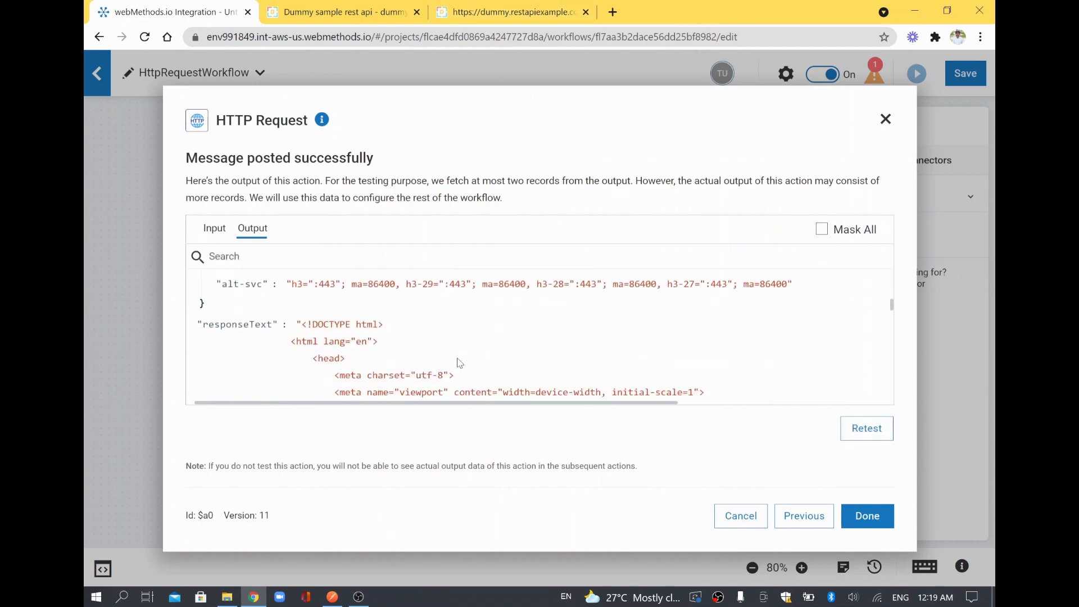
click(867, 516)
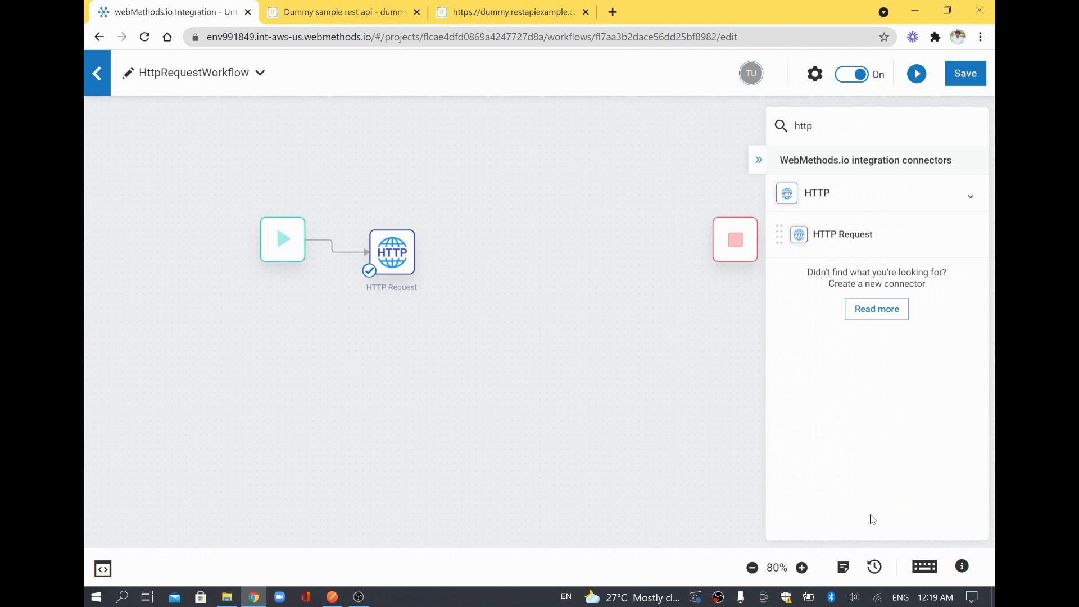
mouse_move(391, 252)
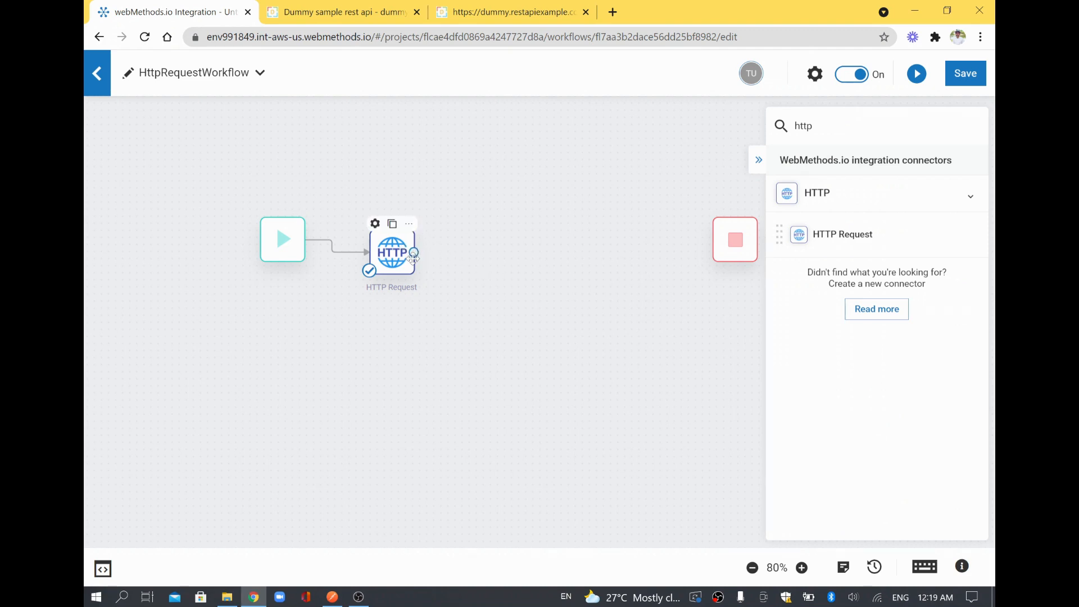
mouse_move(413, 260)
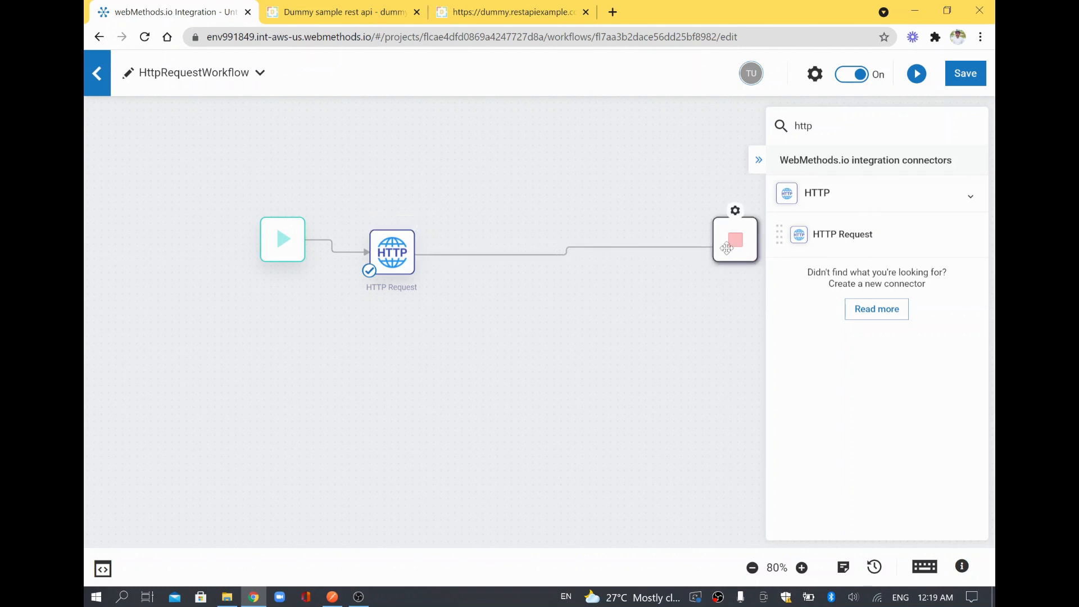
mouse_move(402, 145)
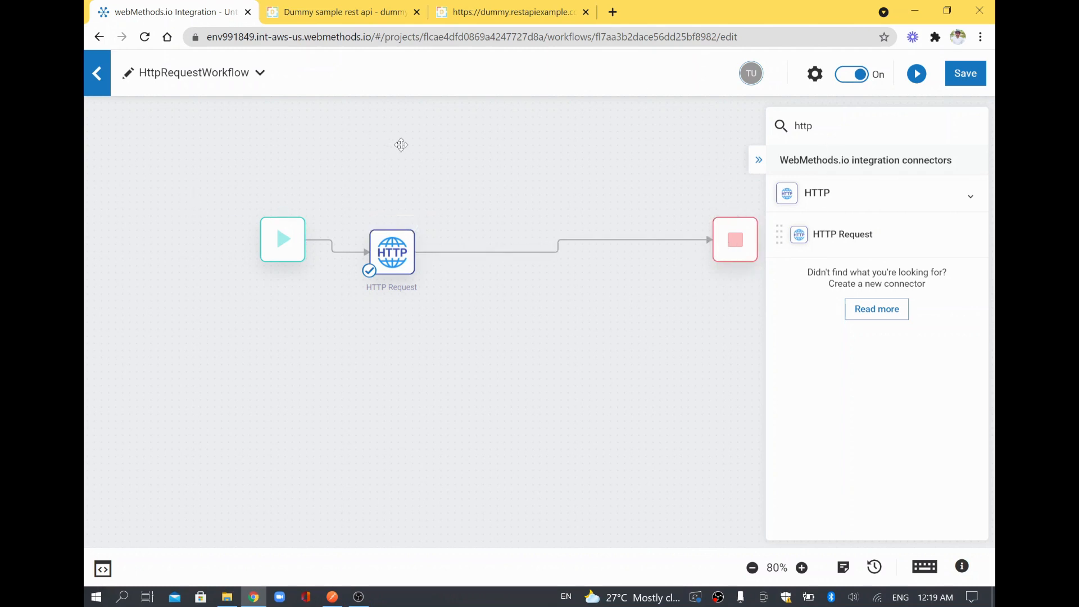
Save HttpRequestWorkflow with the HTTP Request node linked to Stop.
click(965, 73)
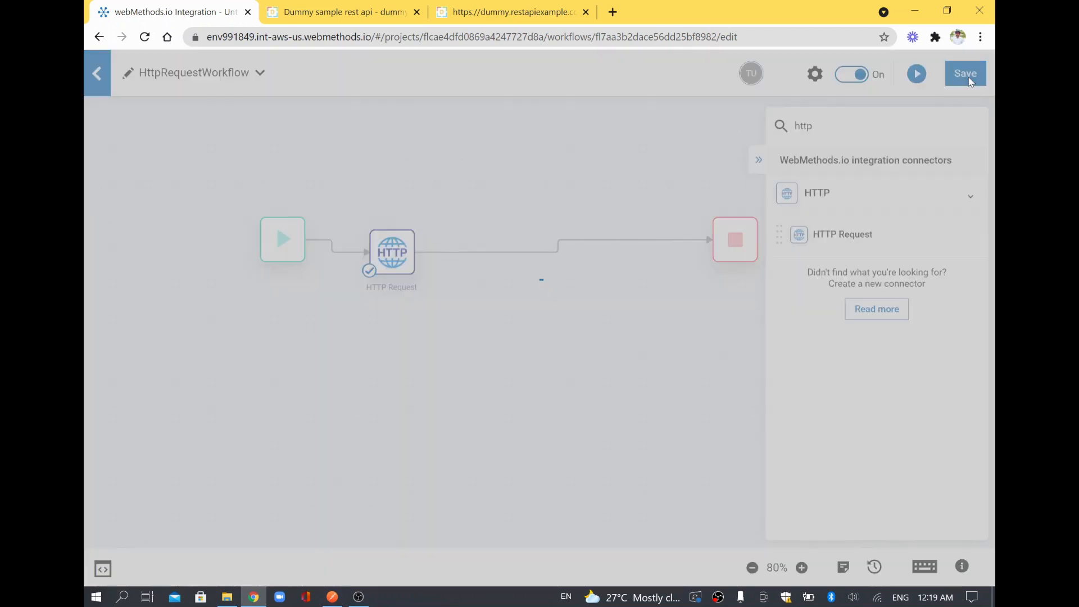
click(965, 73)
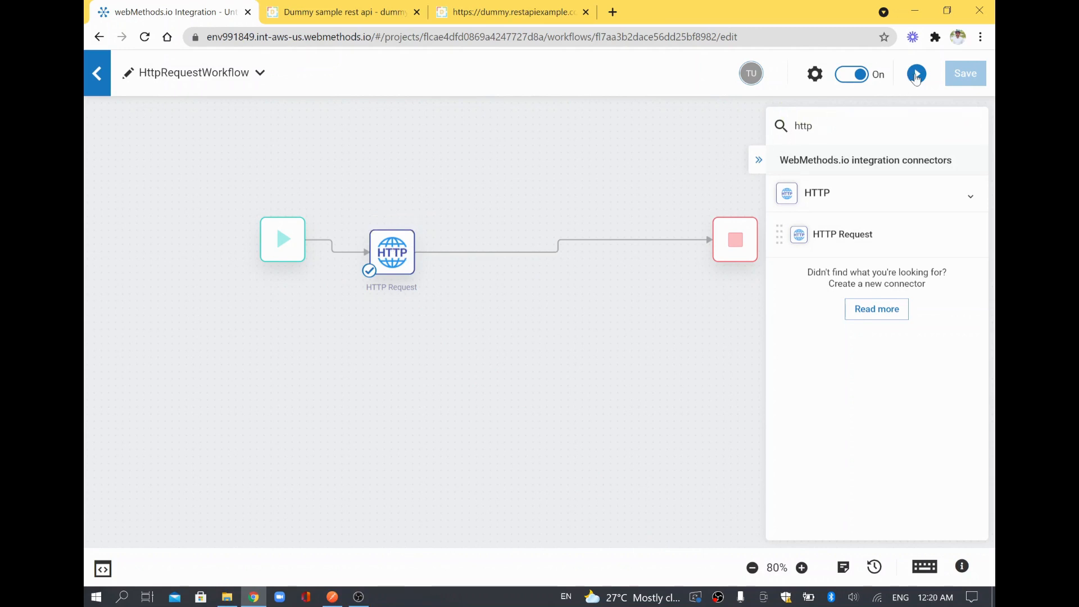
Run the workflow and view the $a0 HTTP Request execution's details in Execution history.
click(916, 74)
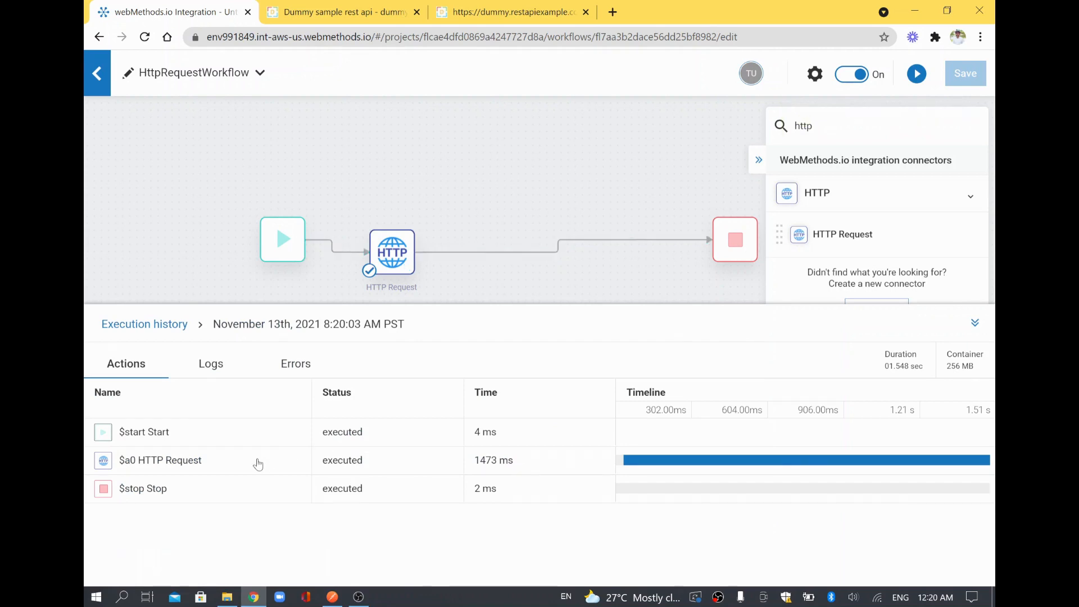
click(159, 460)
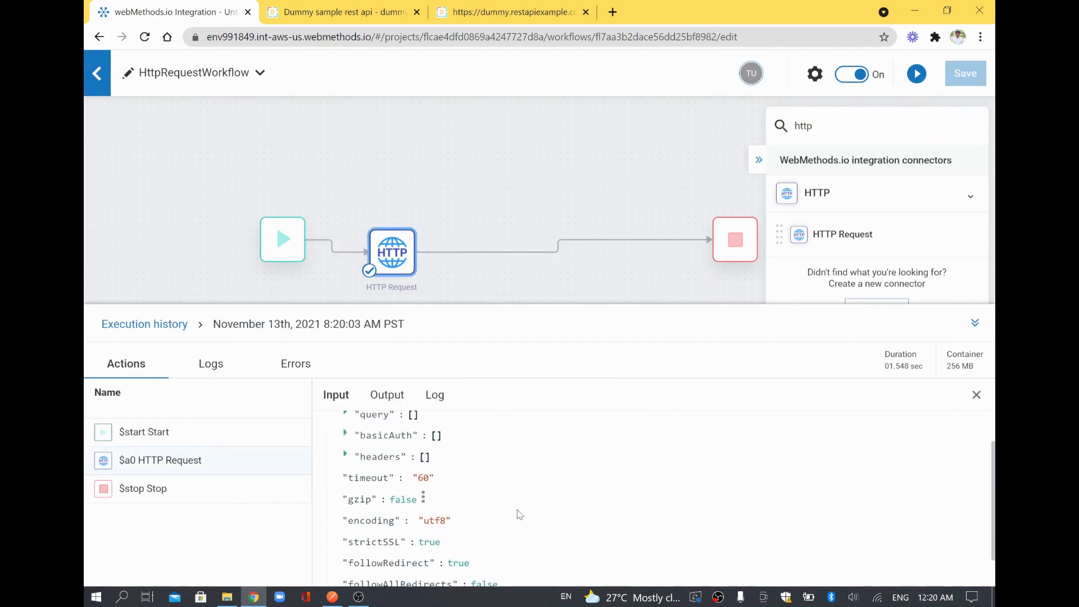
click(387, 394)
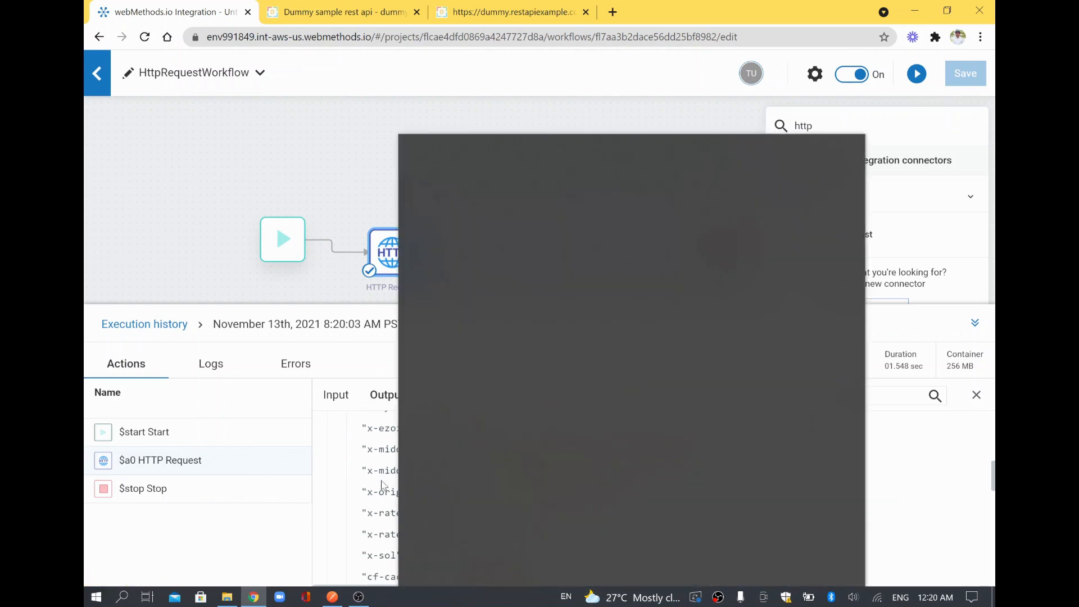
mouse_move(413, 593)
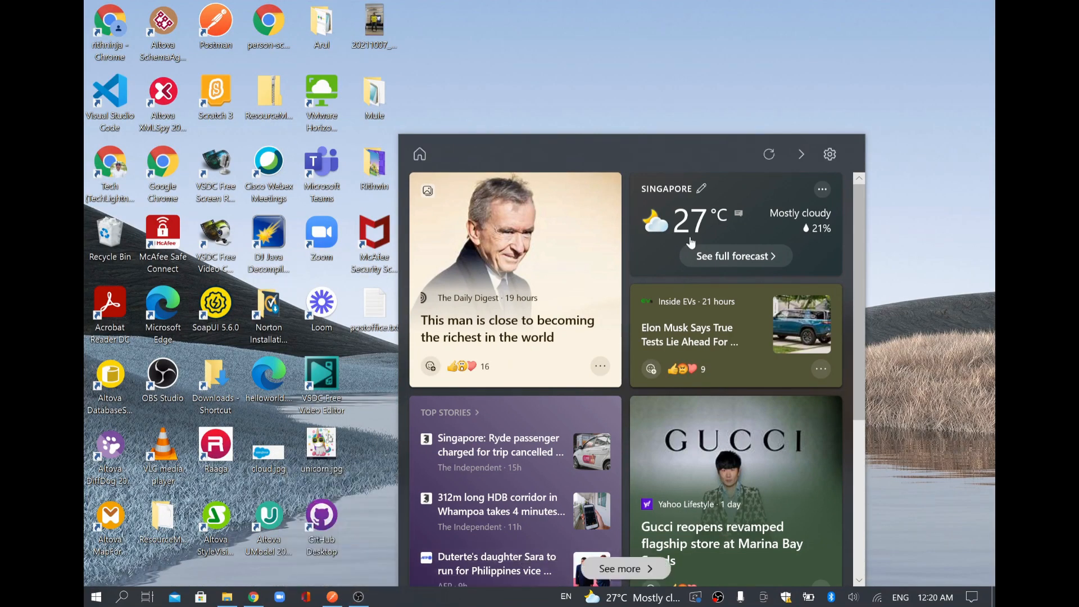
mouse_move(420, 154)
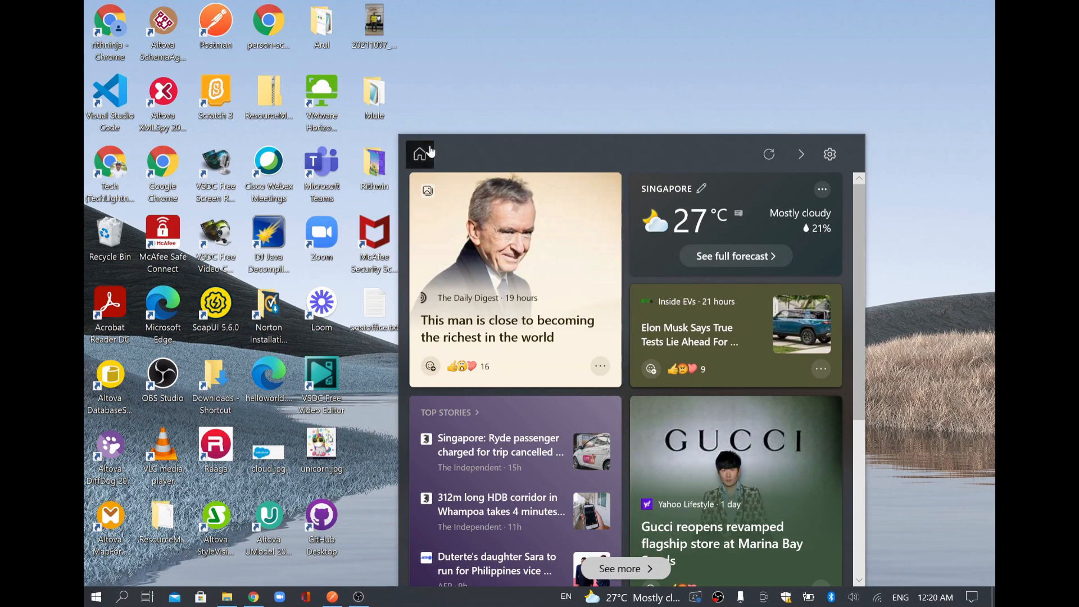
click(278, 597)
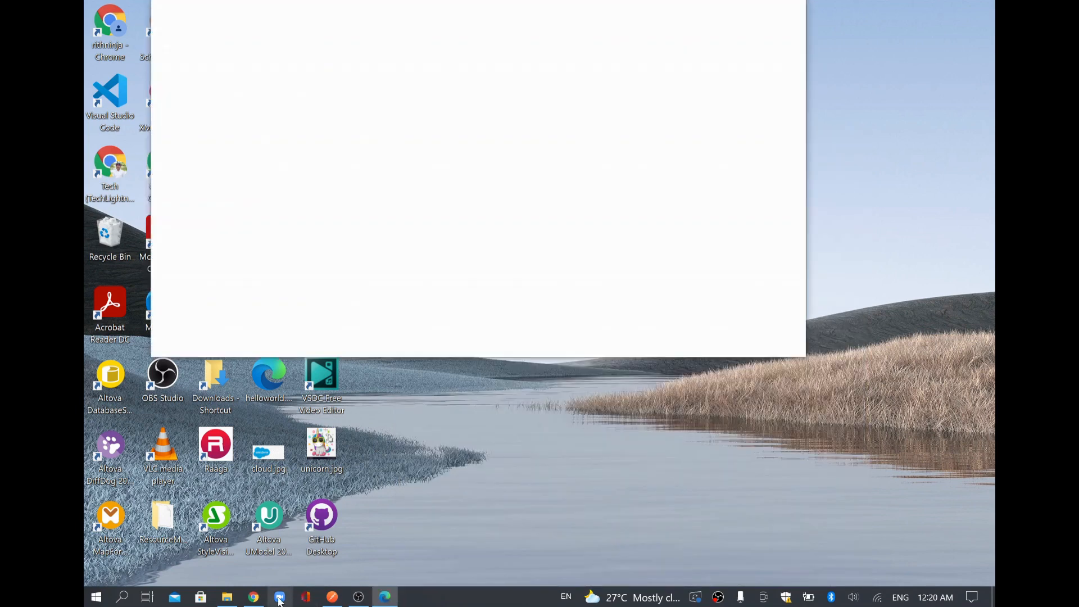
click(280, 596)
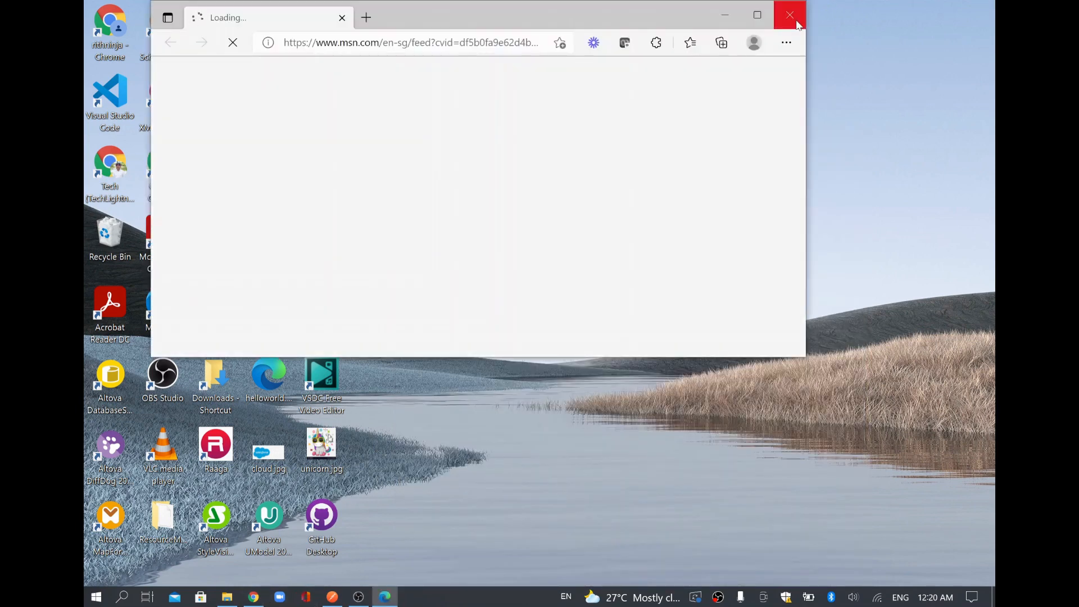
click(790, 15)
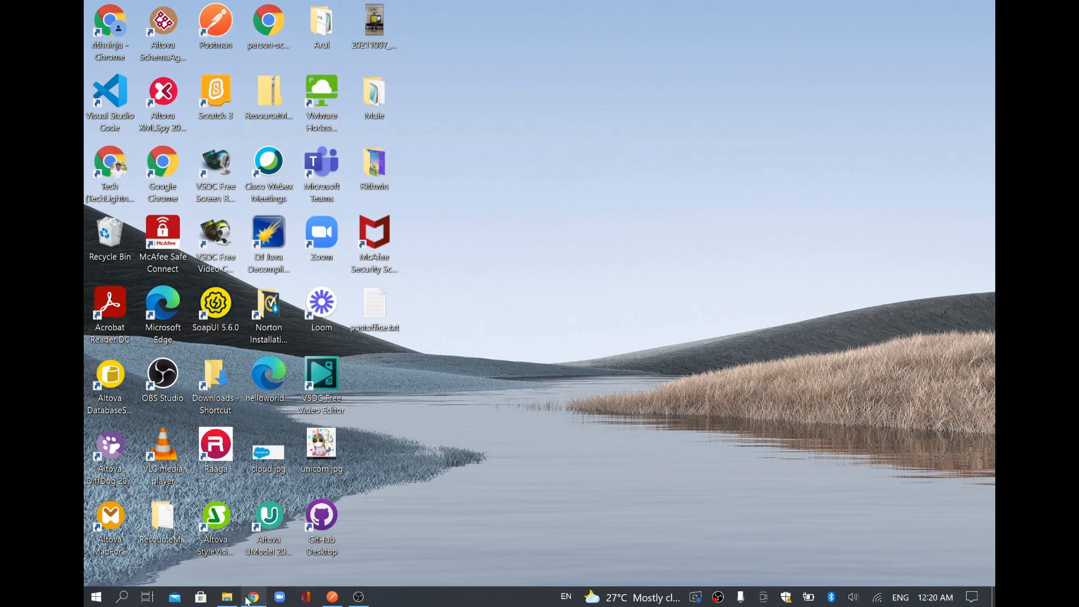
click(253, 596)
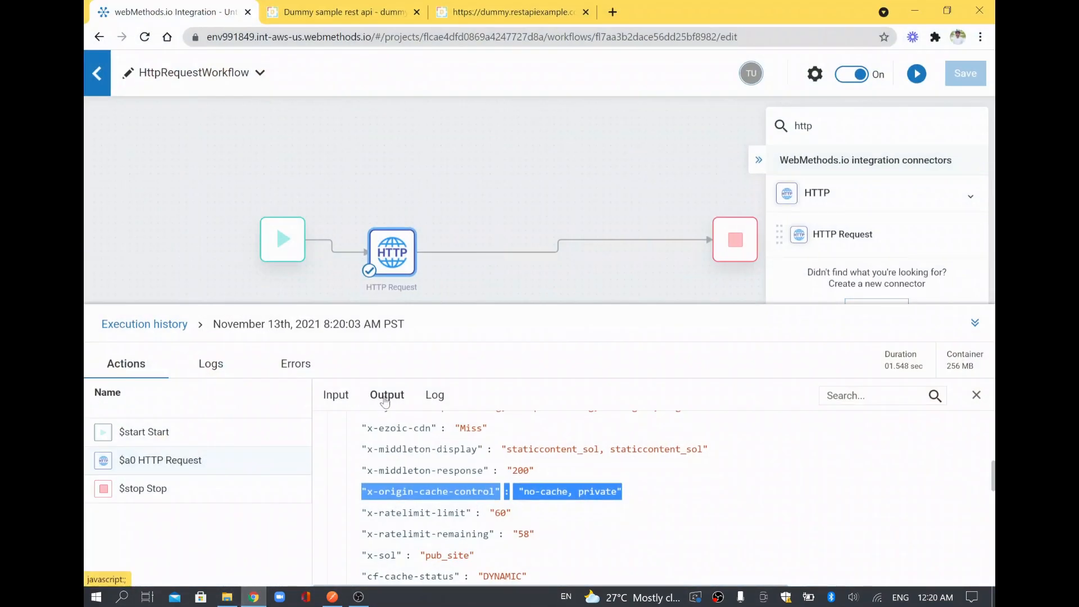
Inspect the run output's 200 response status and the employee data in responseText.
double_click(520, 470)
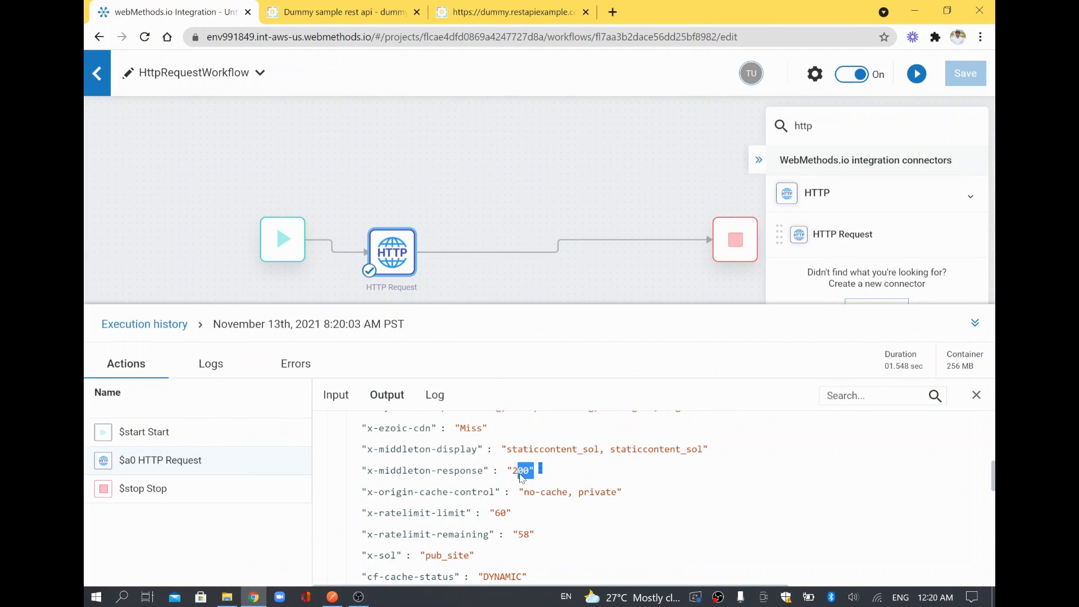
scroll(down, 3)
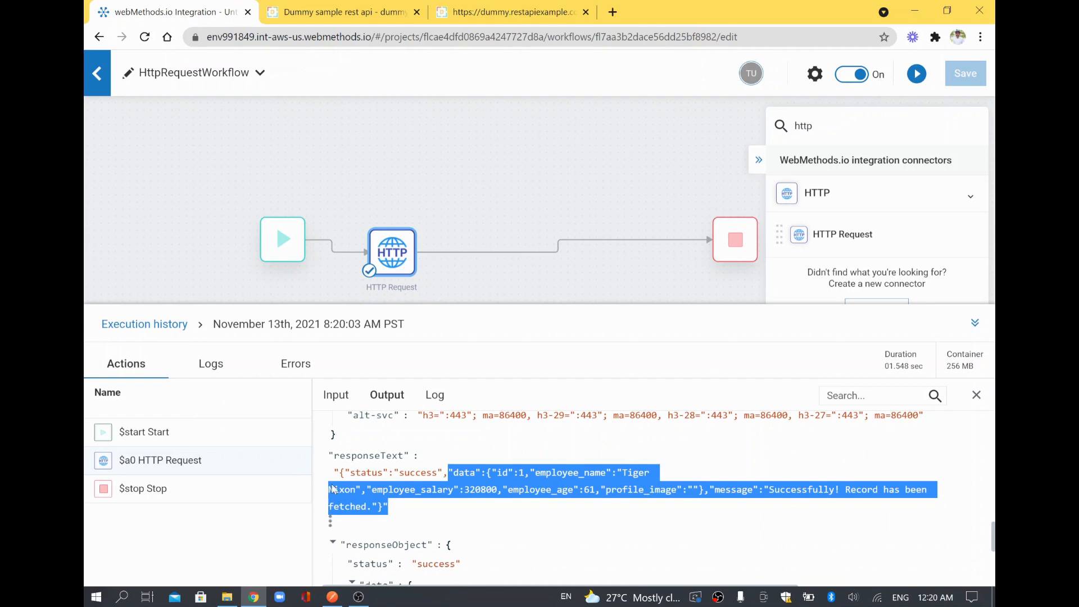
double_click(480, 489)
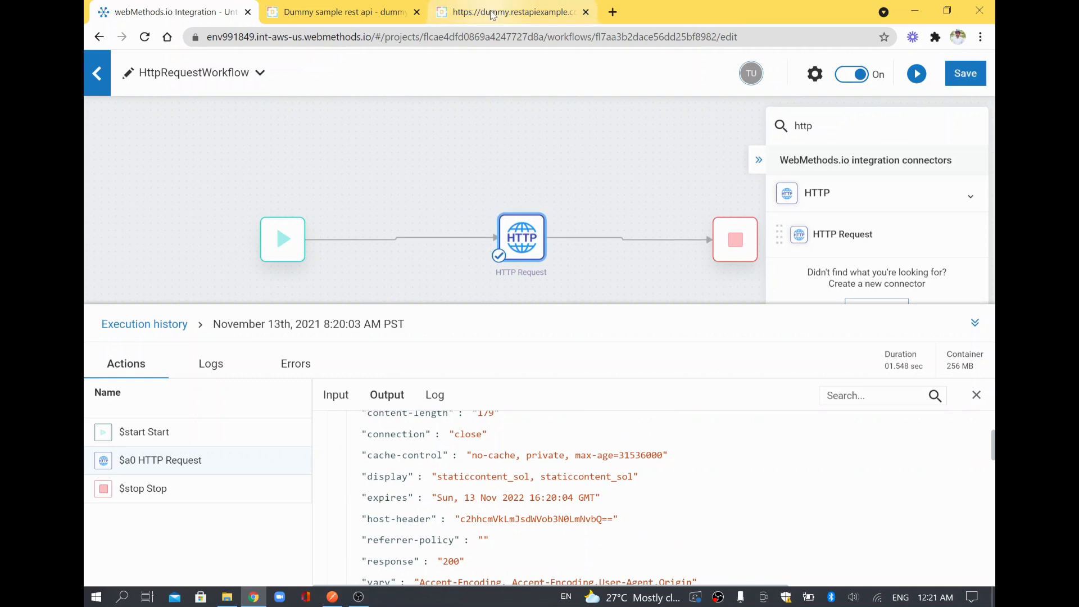
Compare the run output with the API's raw employee 1 JSON, then save HttpRequestWorkflow.
click(513, 12)
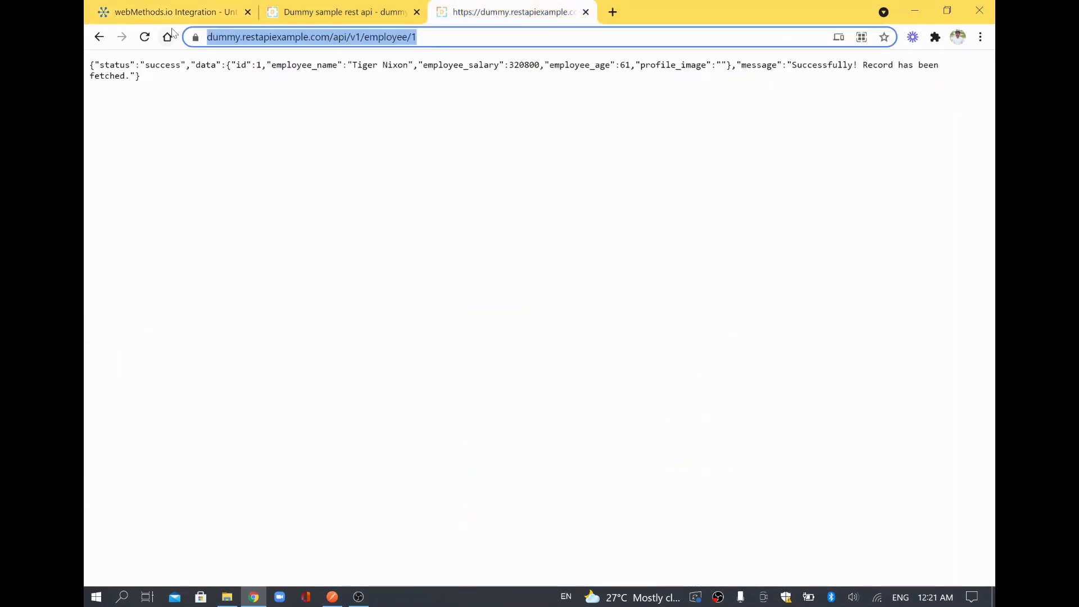
click(172, 11)
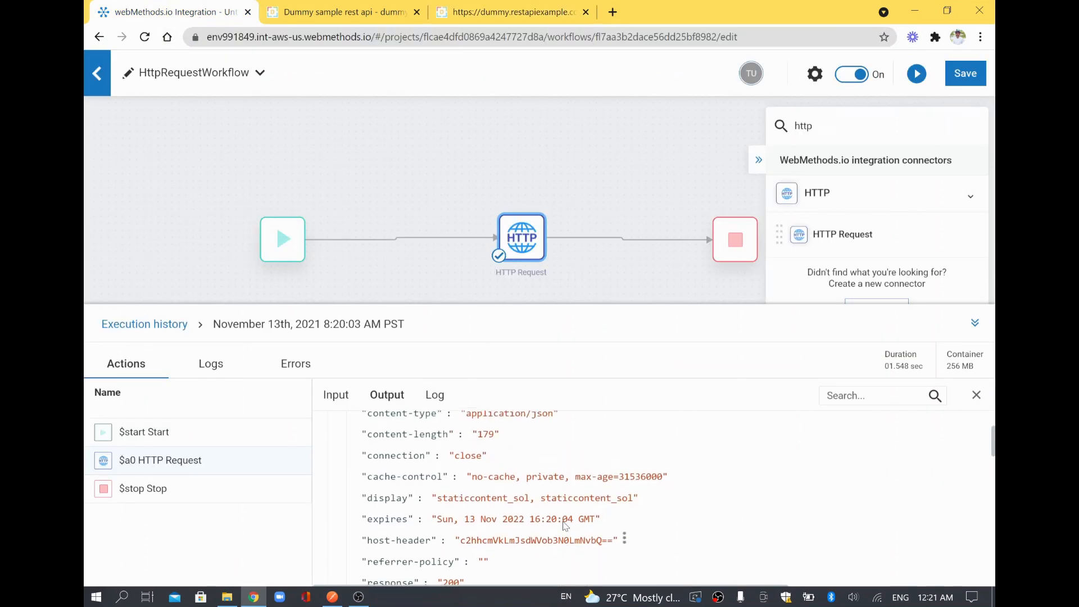
scroll(up, 3)
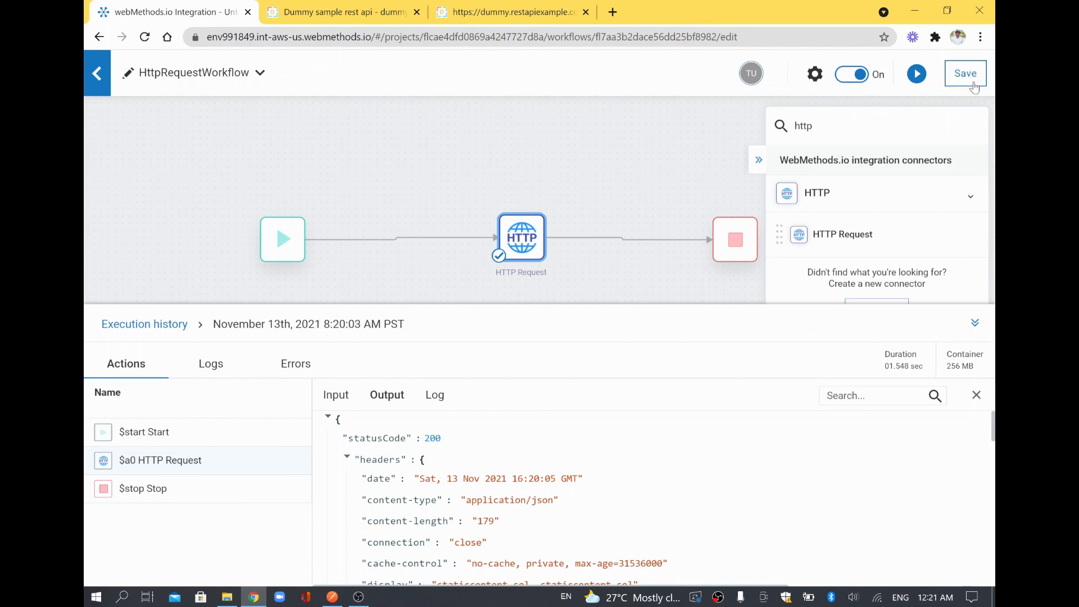
click(964, 73)
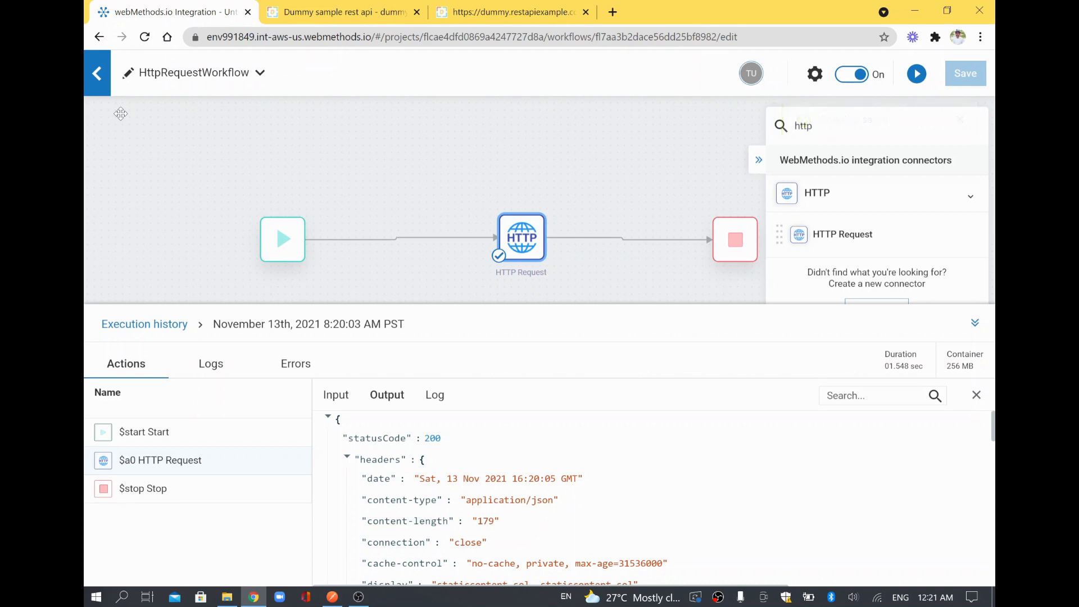
Return to the project's workflow list and start exporting HttpRequestWorkflow as a template.
click(97, 73)
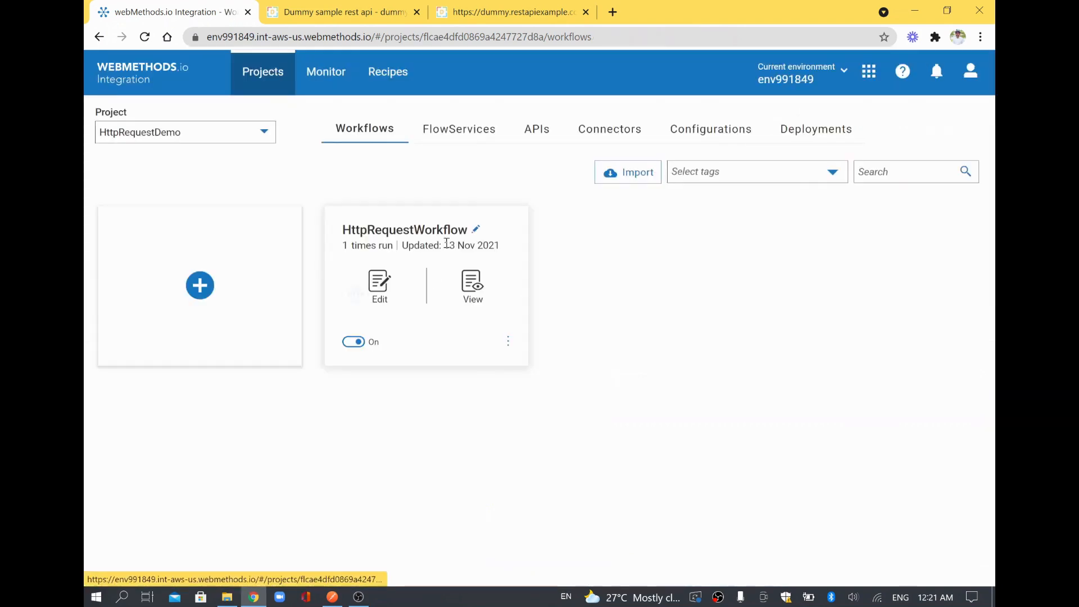
mouse_move(520, 355)
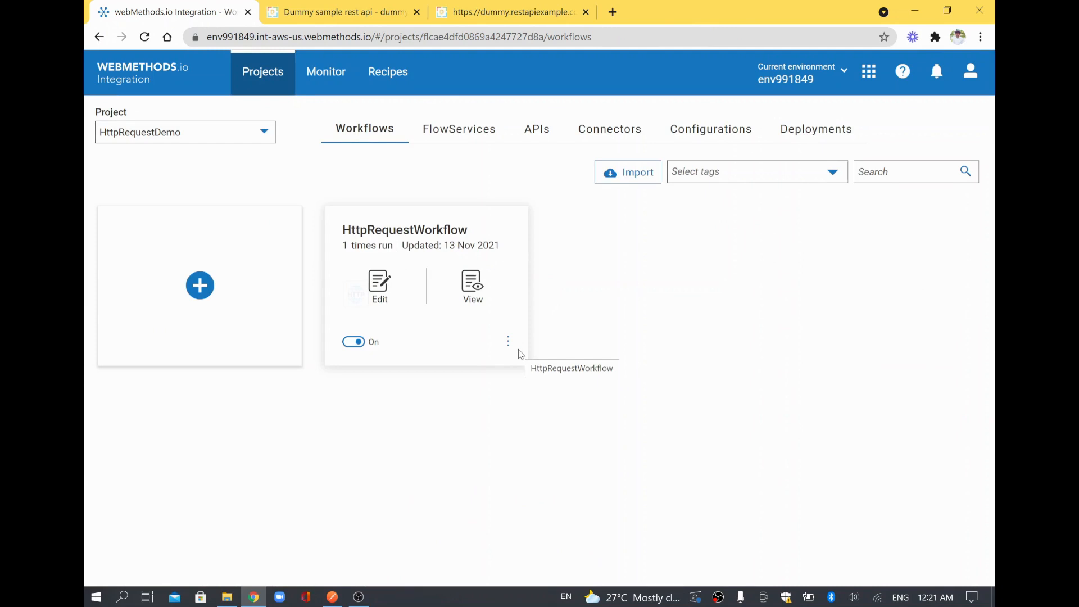
click(508, 341)
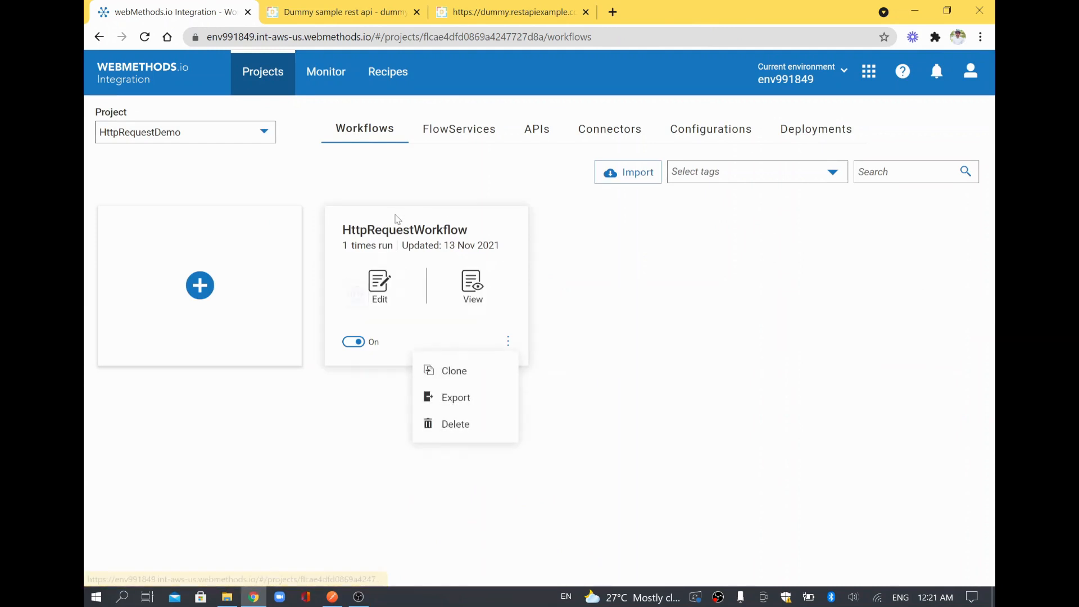
mouse_move(425, 229)
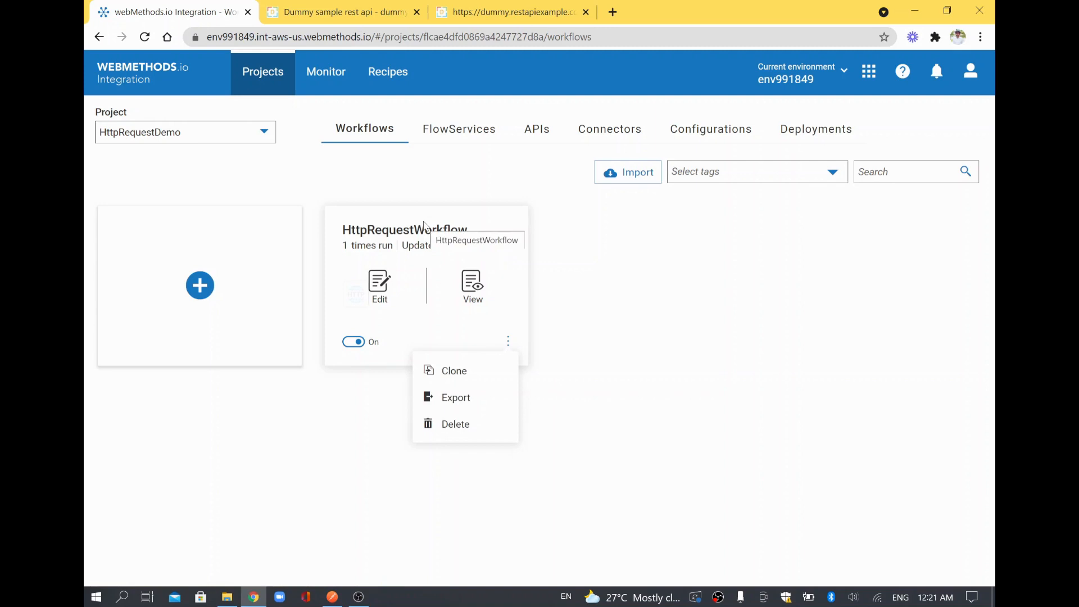
mouse_move(455, 397)
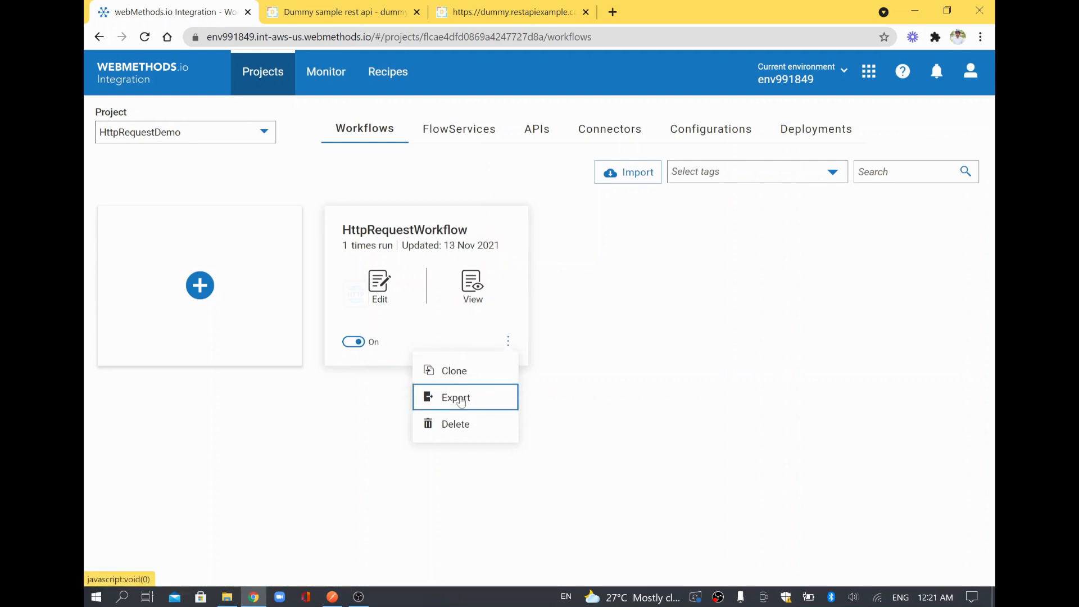
mouse_move(456, 397)
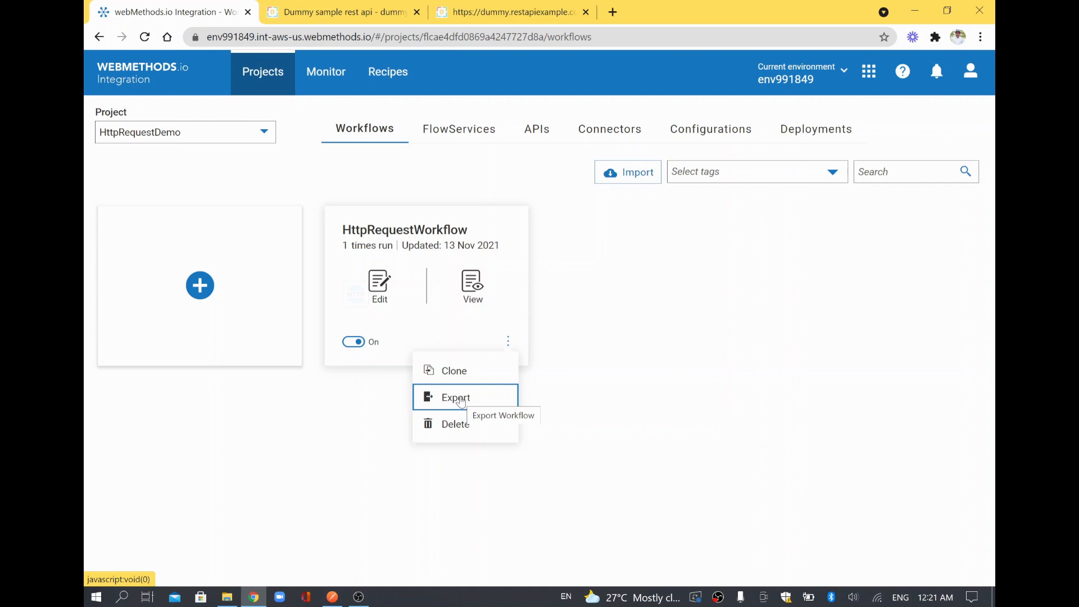
click(456, 397)
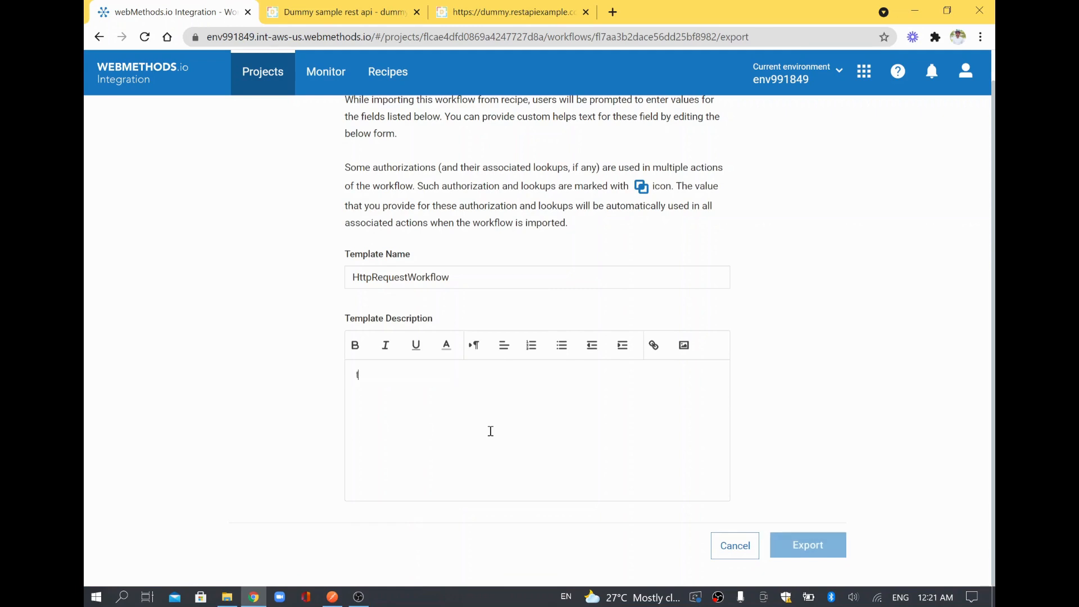
Export the template with the placeholder description 'tbd' and confirm the success message.
text(tbd)
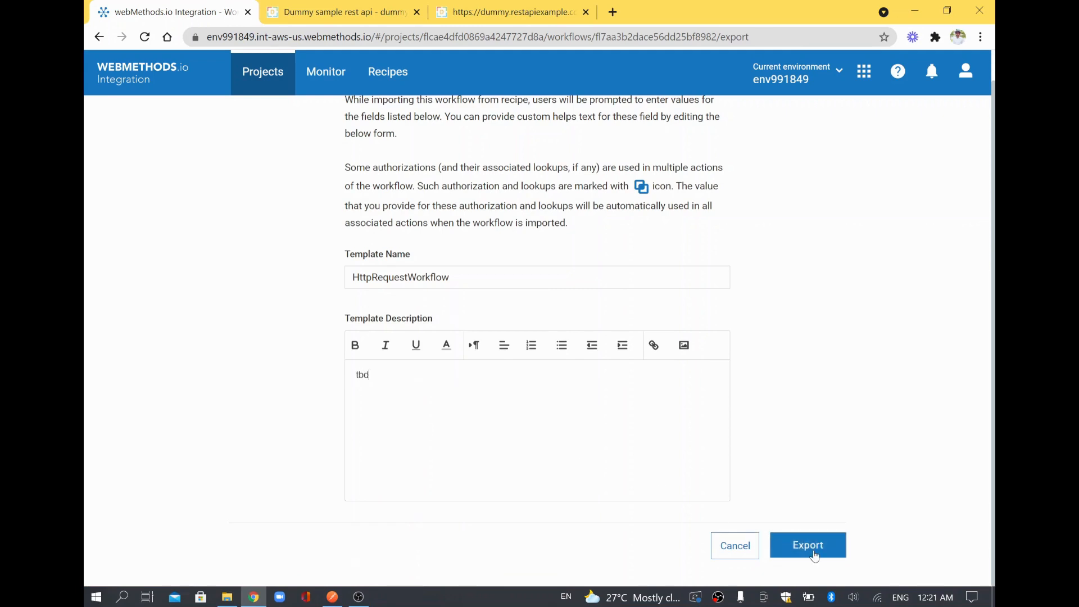
click(807, 544)
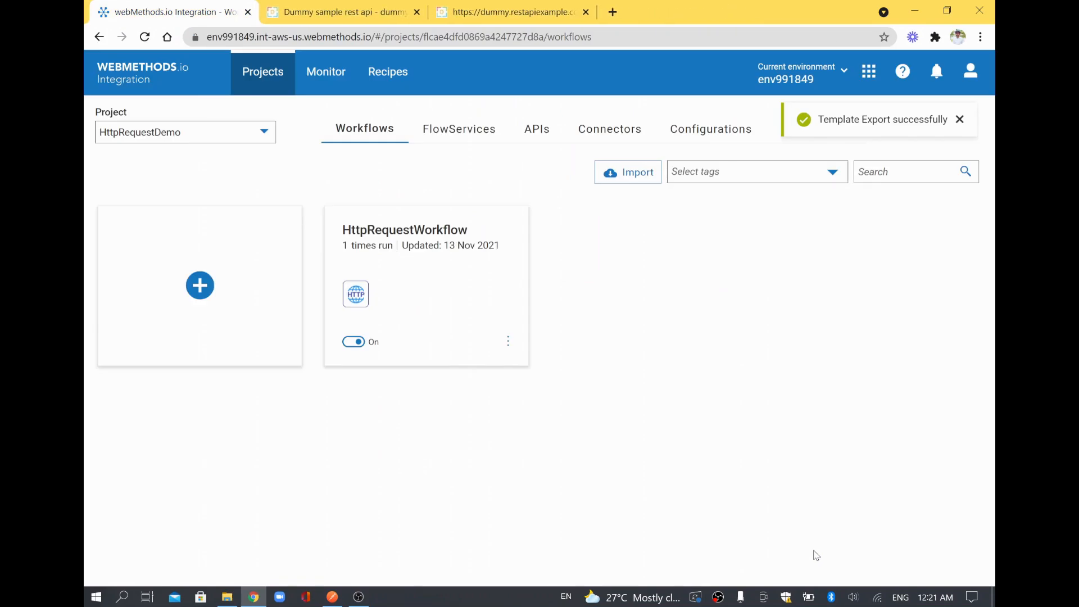
click(226, 597)
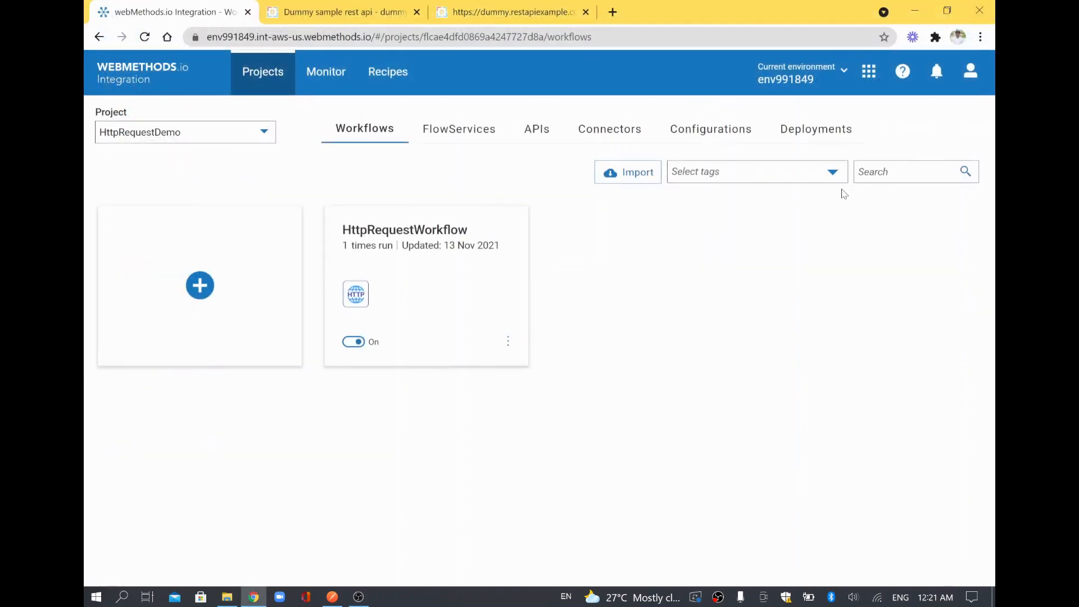
mouse_move(628, 171)
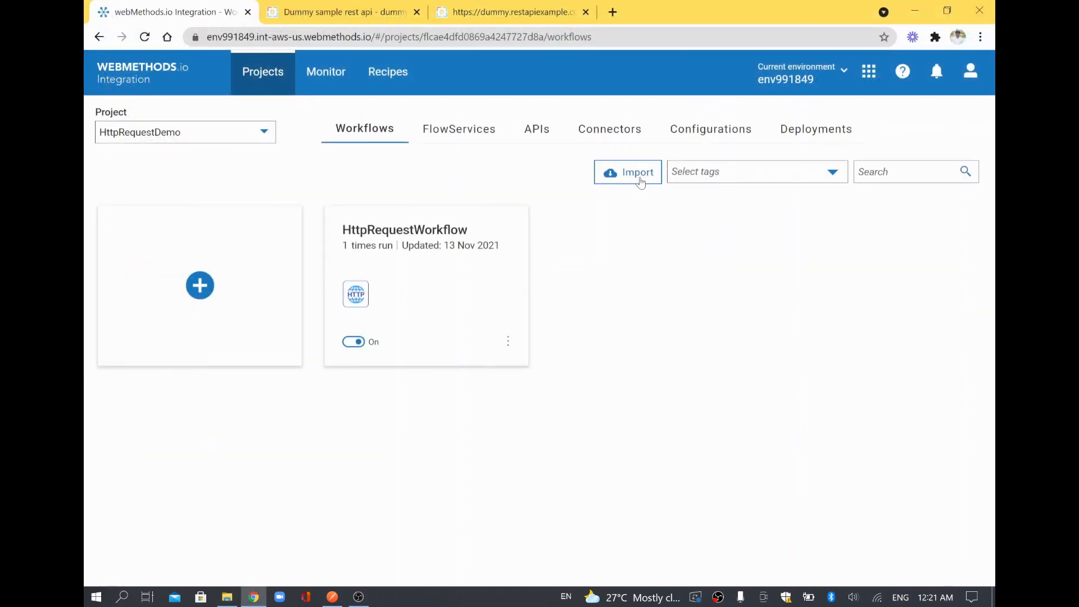
mouse_move(628, 259)
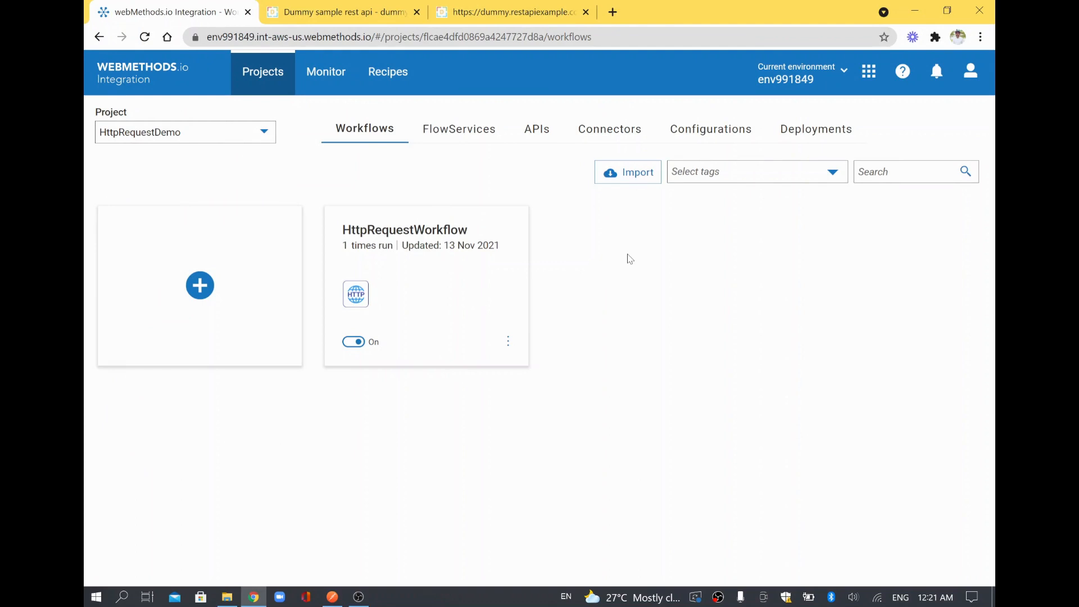
mouse_move(548, 331)
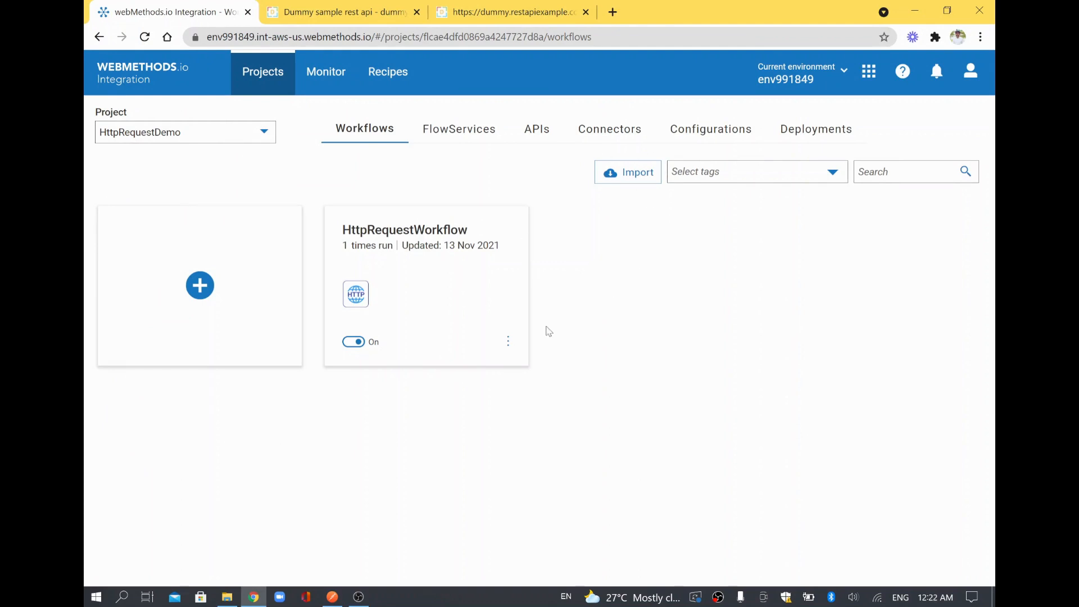
Clone HttpRequestWorkflow as 'Copy of HttpRequestWorkflow' in the HttpRequestDemo project.
click(509, 342)
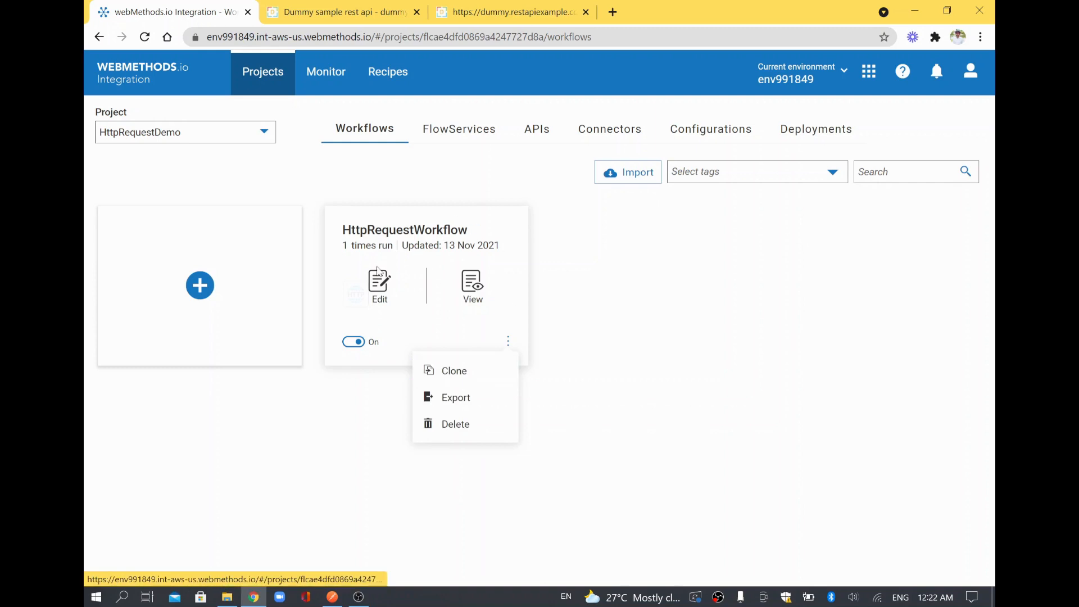
click(453, 369)
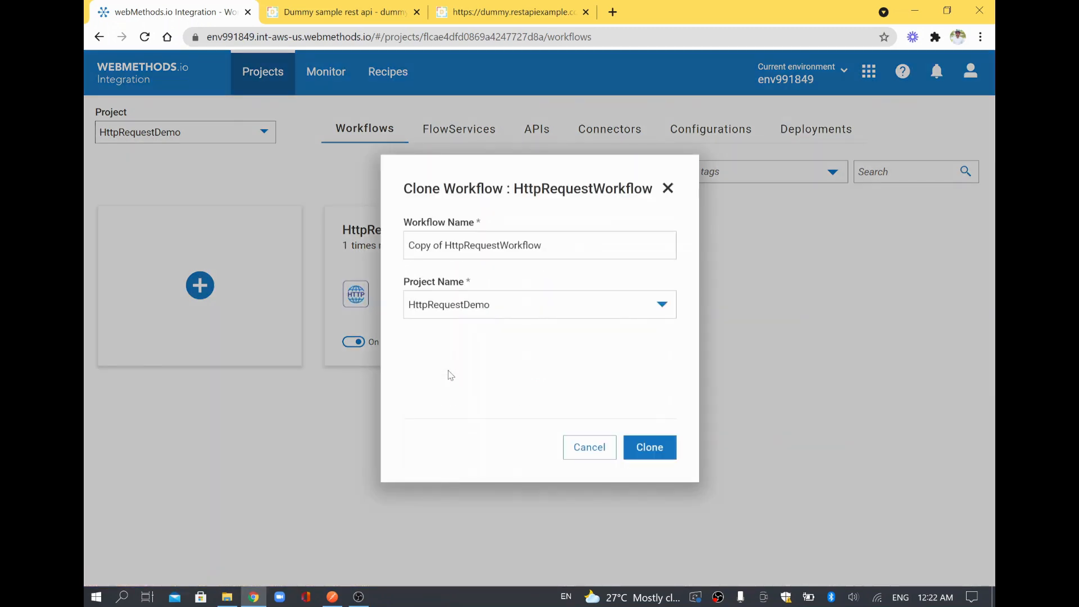
triple_click(475, 245)
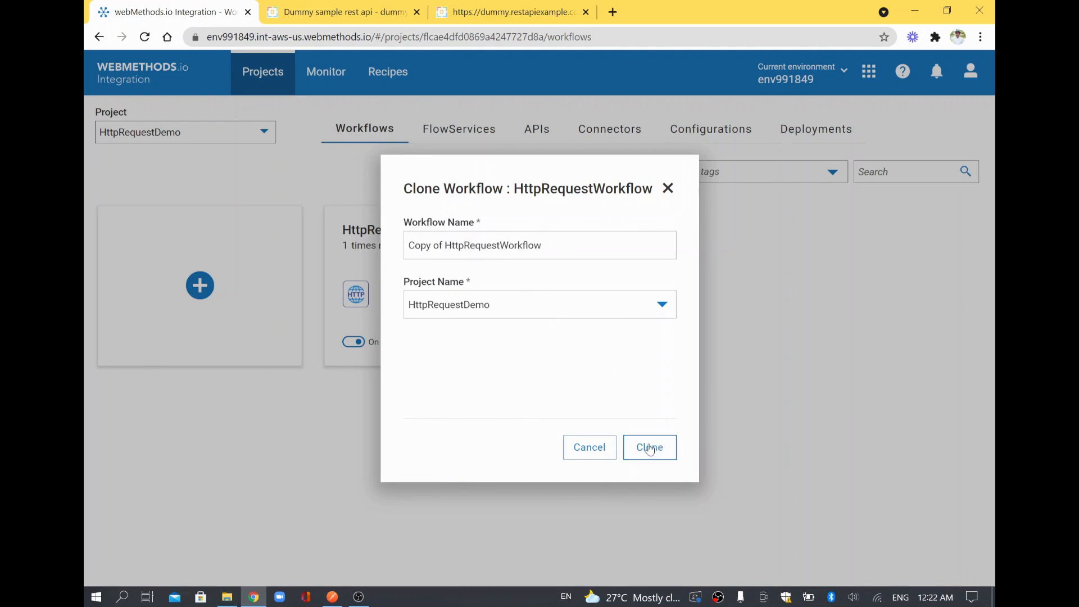
click(649, 446)
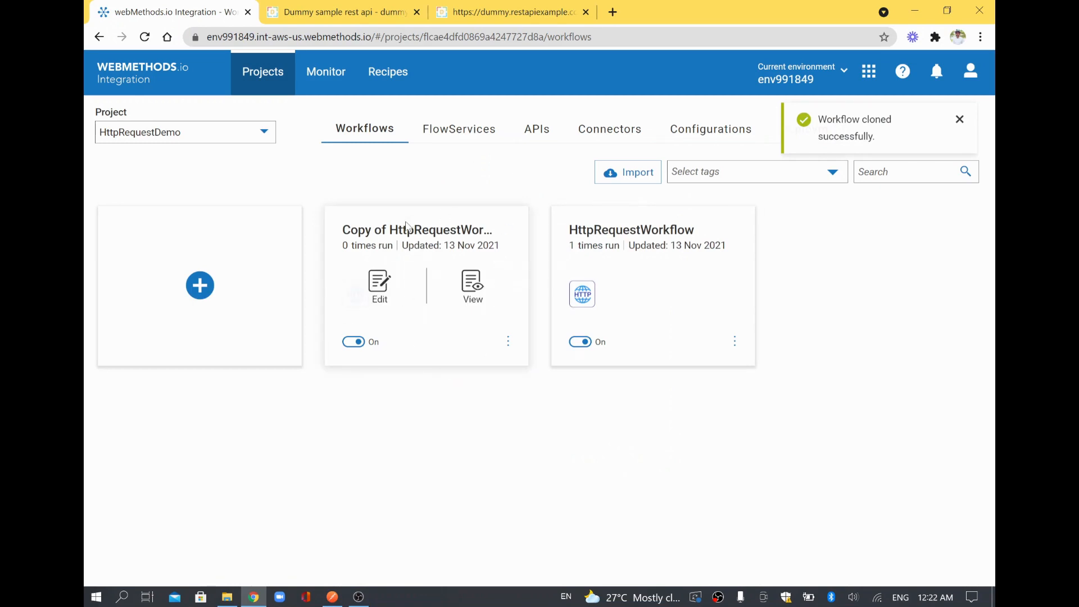
mouse_move(413, 230)
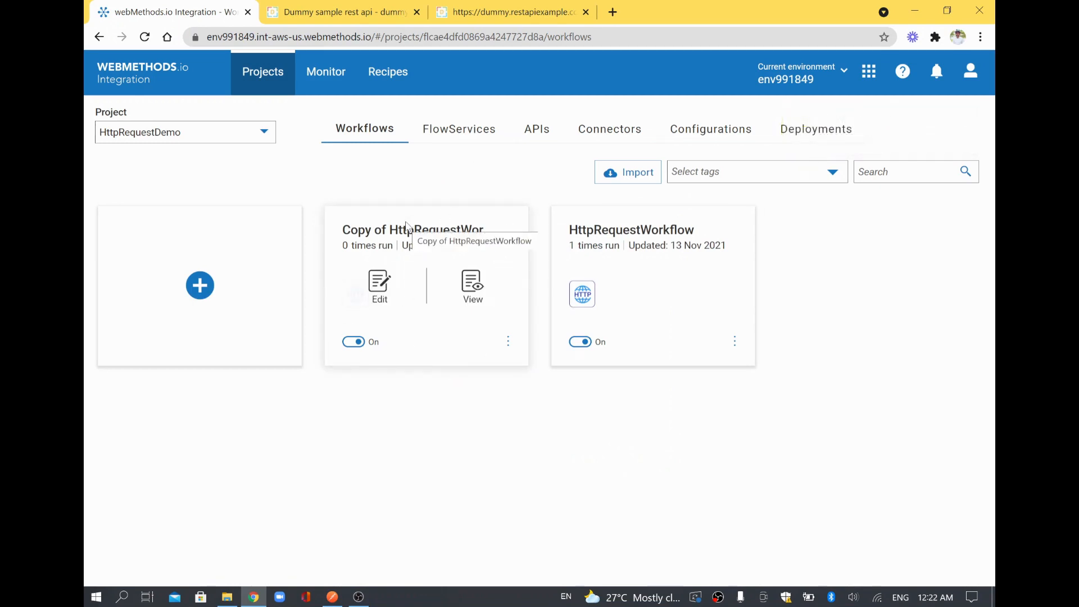